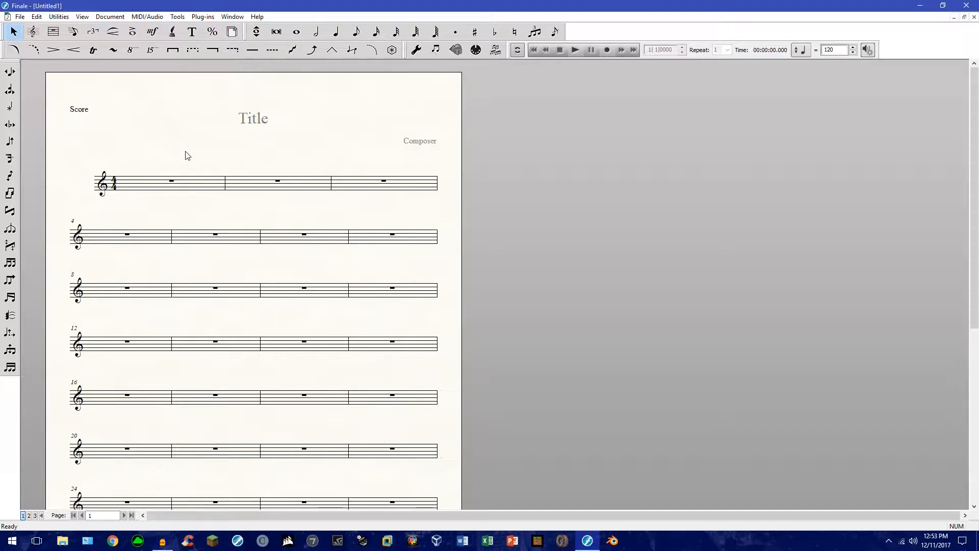
{"action": "mouse_move", "coordinate": [221, 180]}
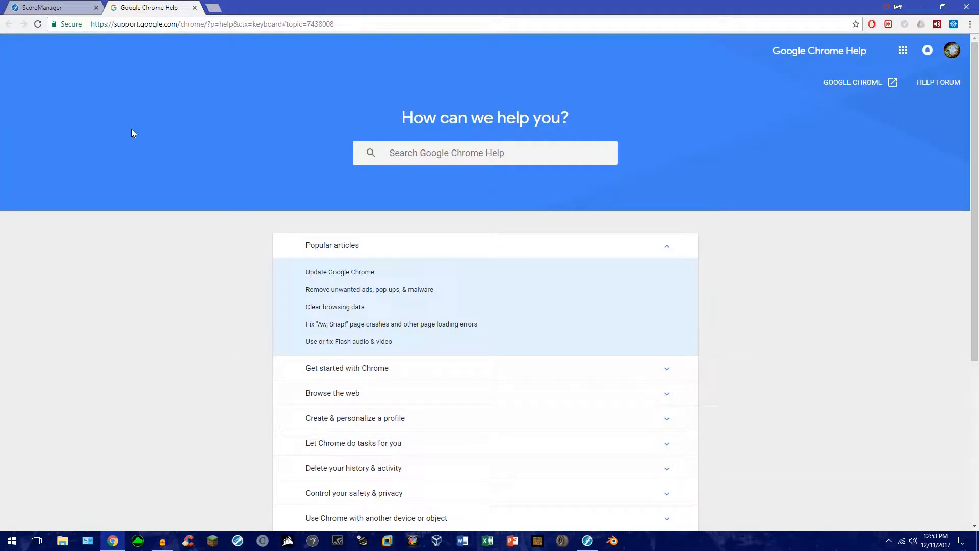
{"action": "mouse_move", "coordinate": [263, 54]}
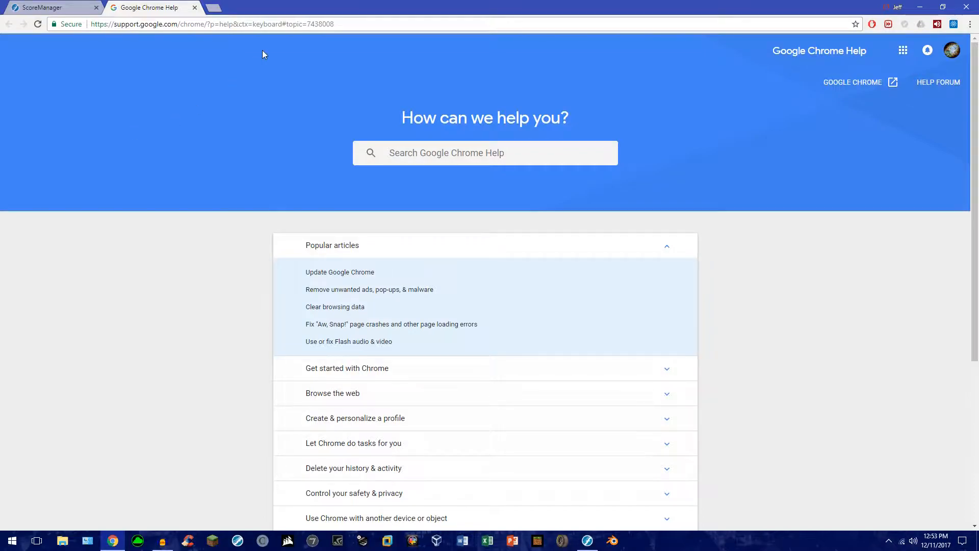
Close the Chrome Help tab so only the ScoreManager manual page remains
{"action": "left_click", "coordinate": [46, 13]}
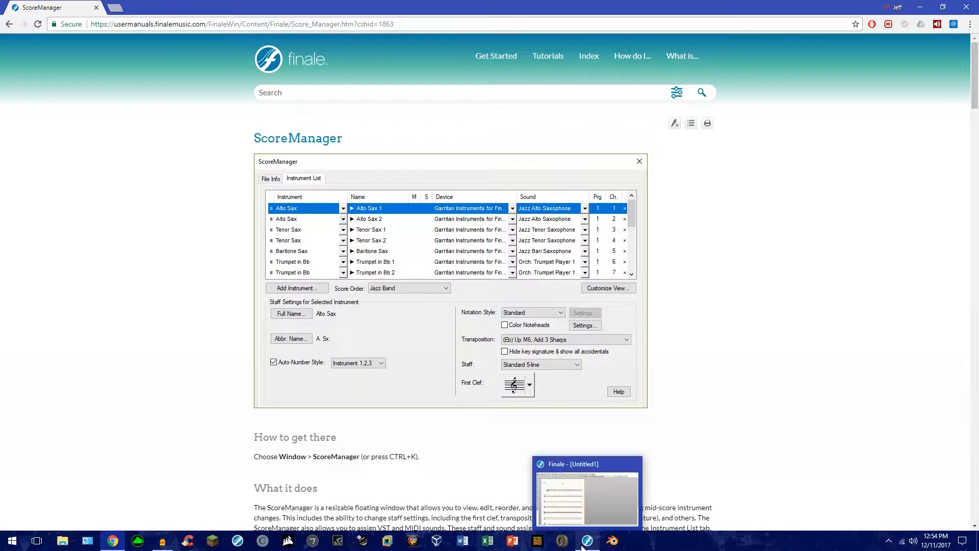
Bring the untitled Finale score window to the front from the taskbar
{"action": "left_click", "coordinate": [587, 539]}
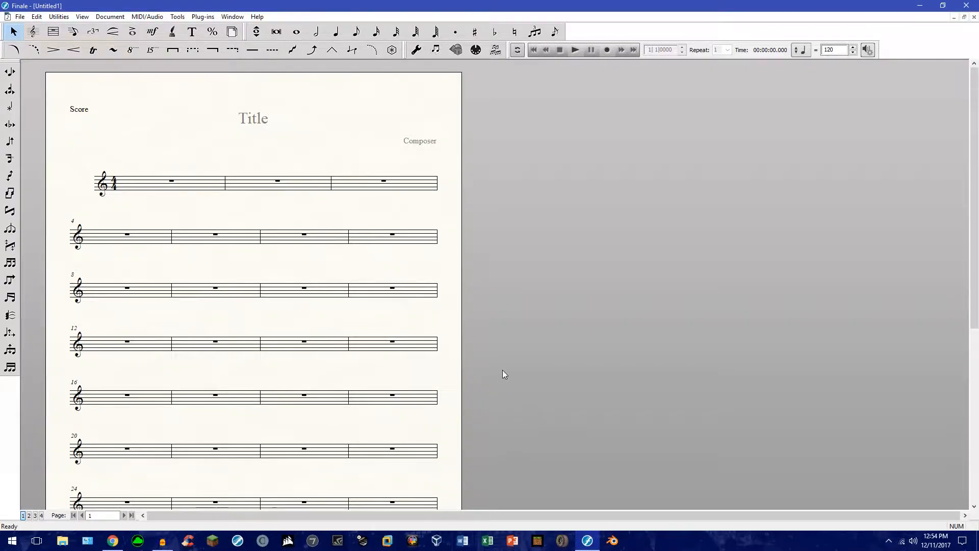
{"action": "mouse_move", "coordinate": [512, 366]}
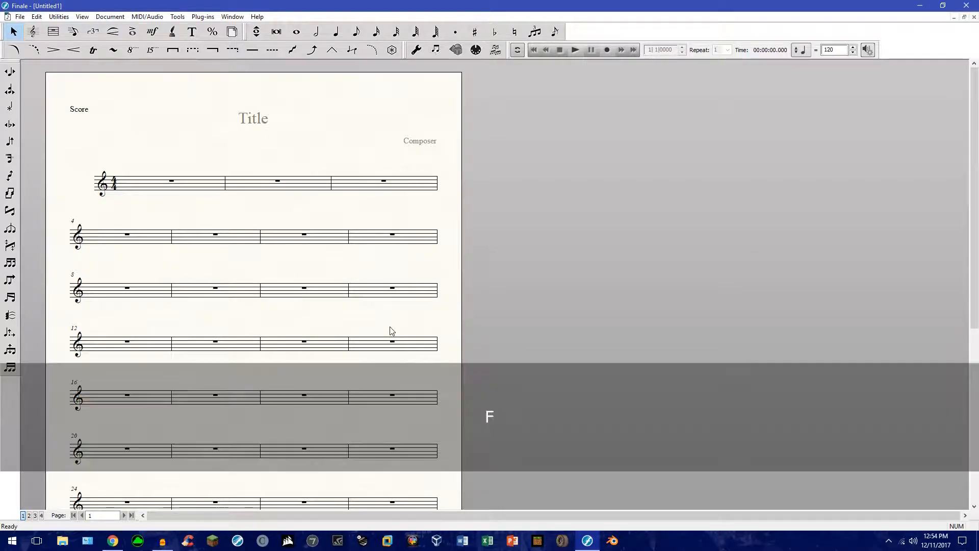
{"action": "mouse_move", "coordinate": [509, 408]}
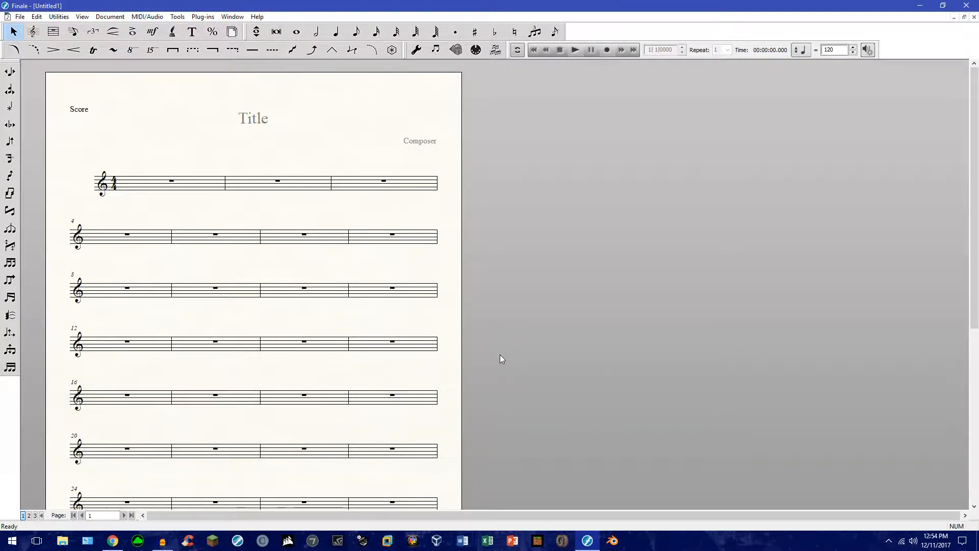
{"action": "mouse_move", "coordinate": [538, 319]}
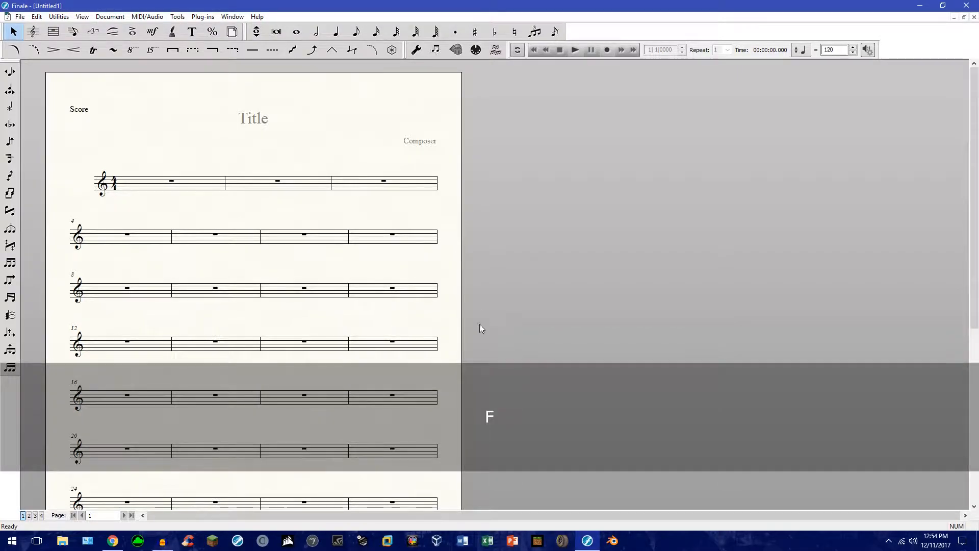
{"action": "key", "text": "s"}
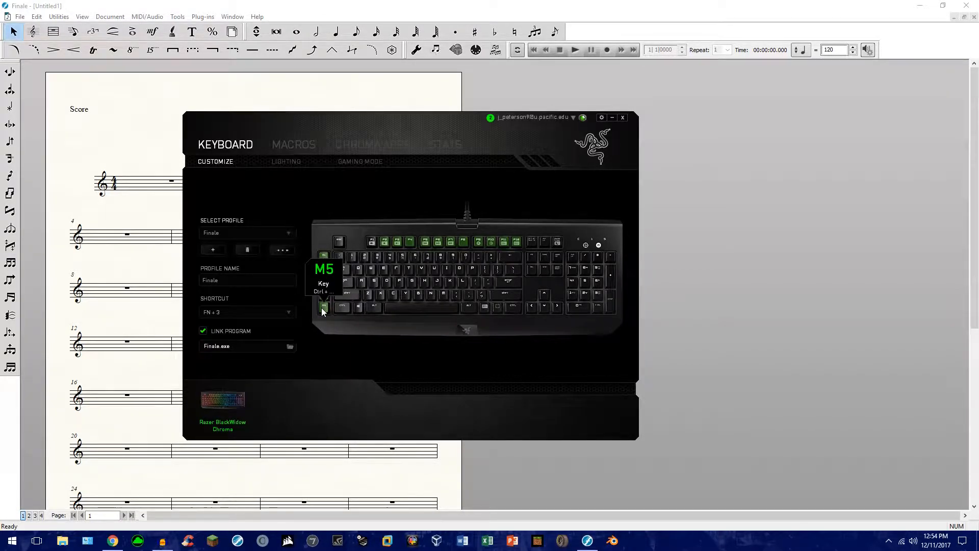
{"action": "mouse_move", "coordinate": [304, 207]}
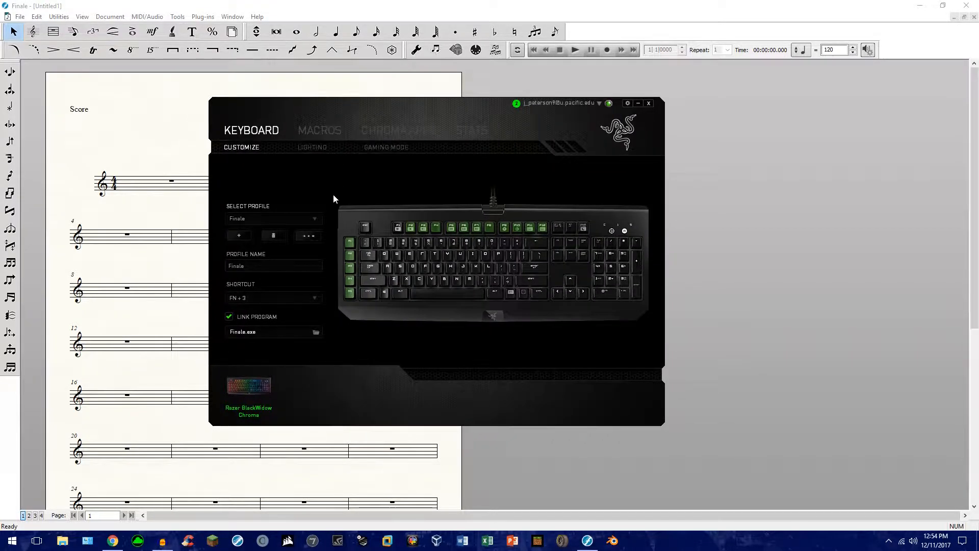
{"action": "mouse_move", "coordinate": [402, 157]}
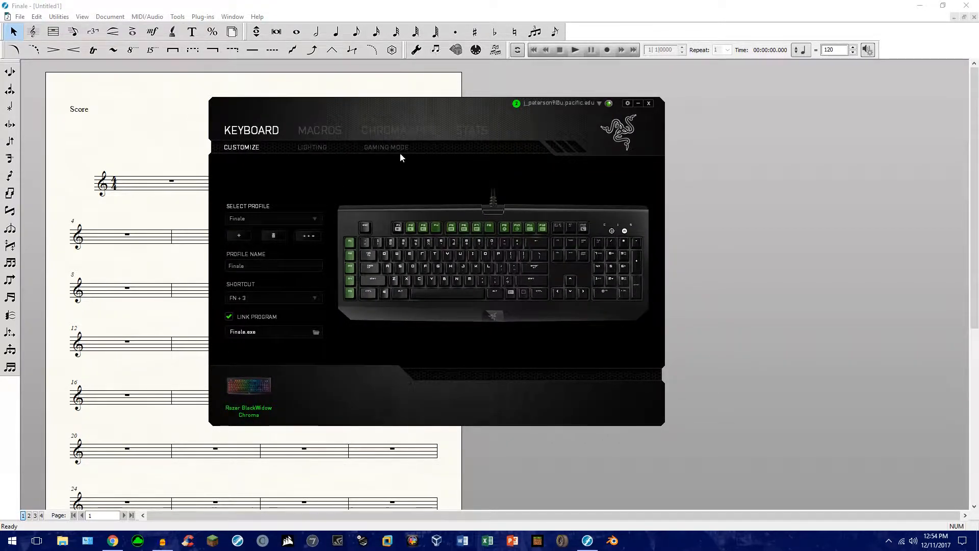
{"action": "mouse_move", "coordinate": [343, 209]}
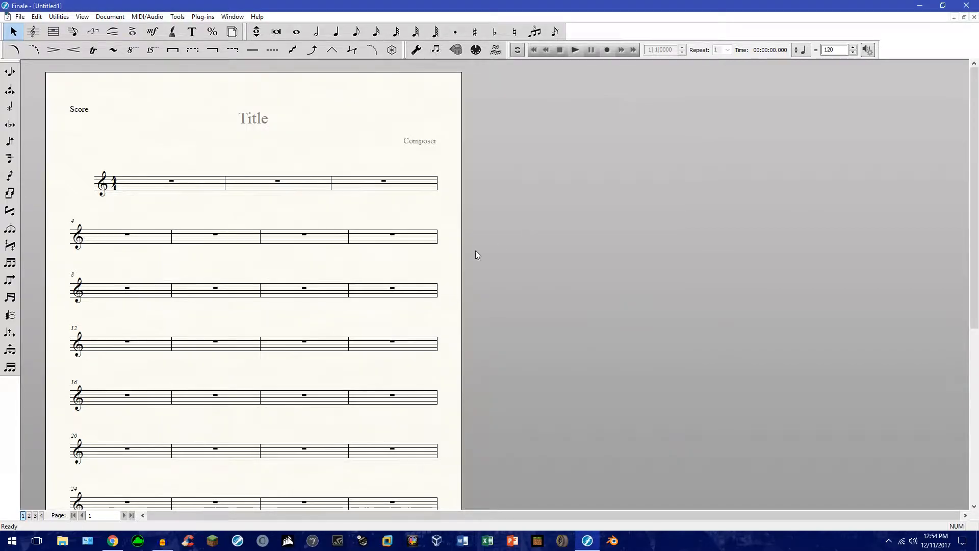
{"action": "mouse_move", "coordinate": [411, 273]}
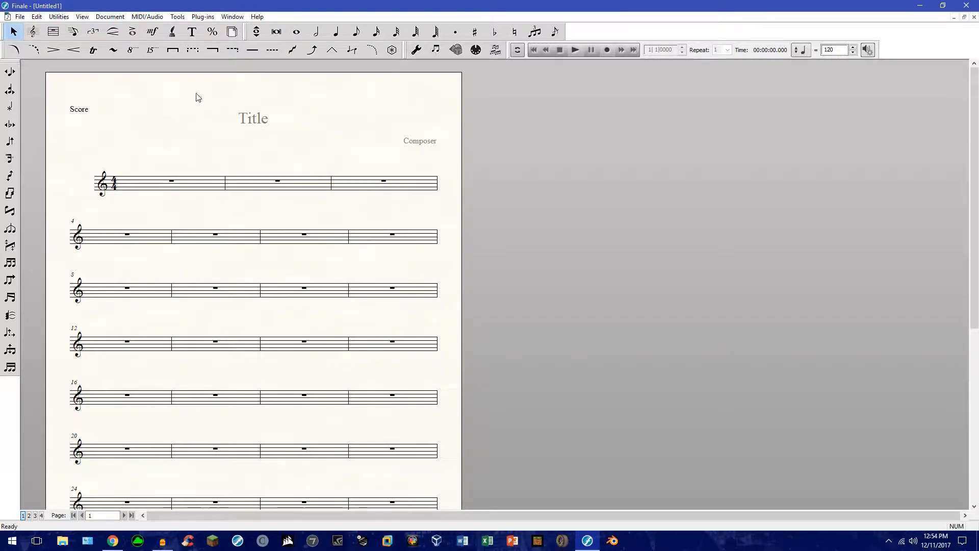
{"action": "left_click", "coordinate": [202, 16]}
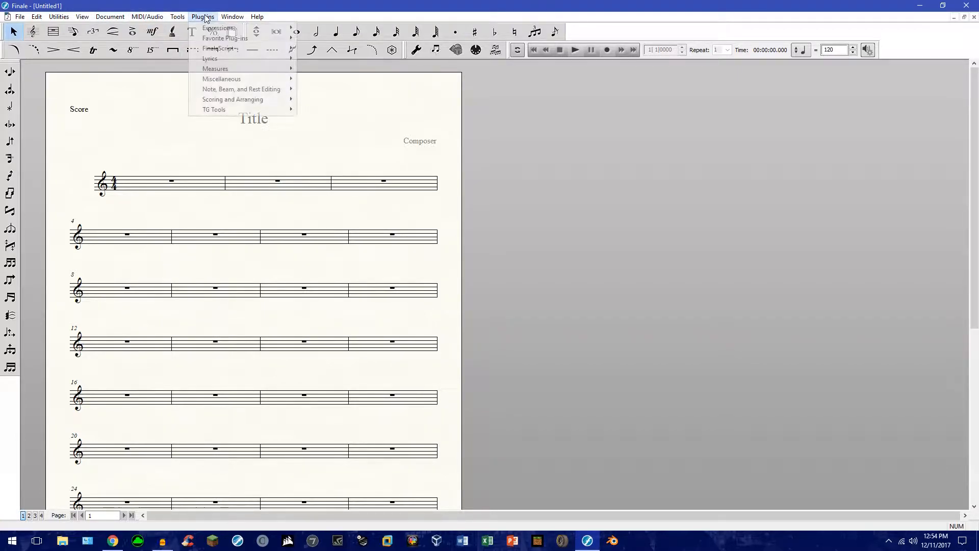
{"action": "mouse_move", "coordinate": [217, 48]}
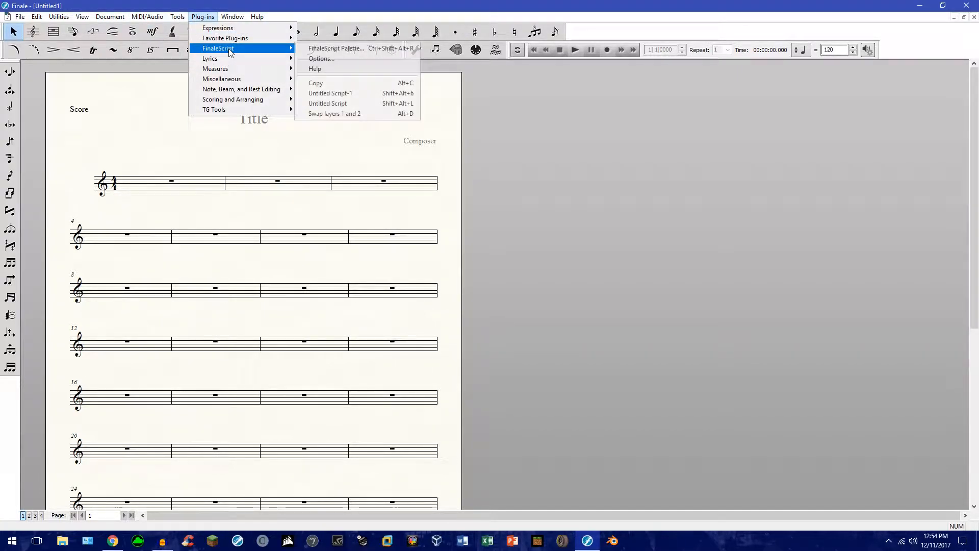
{"action": "mouse_move", "coordinate": [322, 51]}
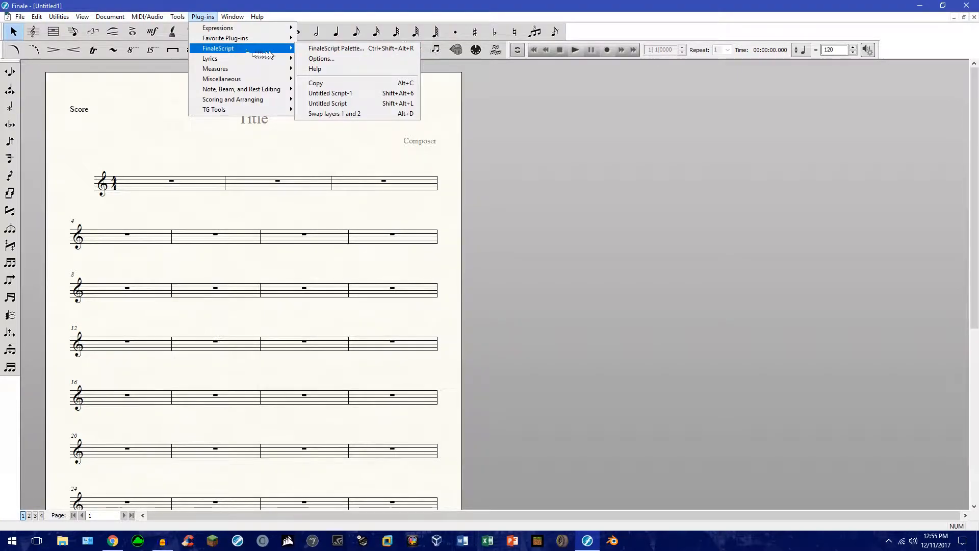
{"action": "mouse_move", "coordinate": [210, 41]}
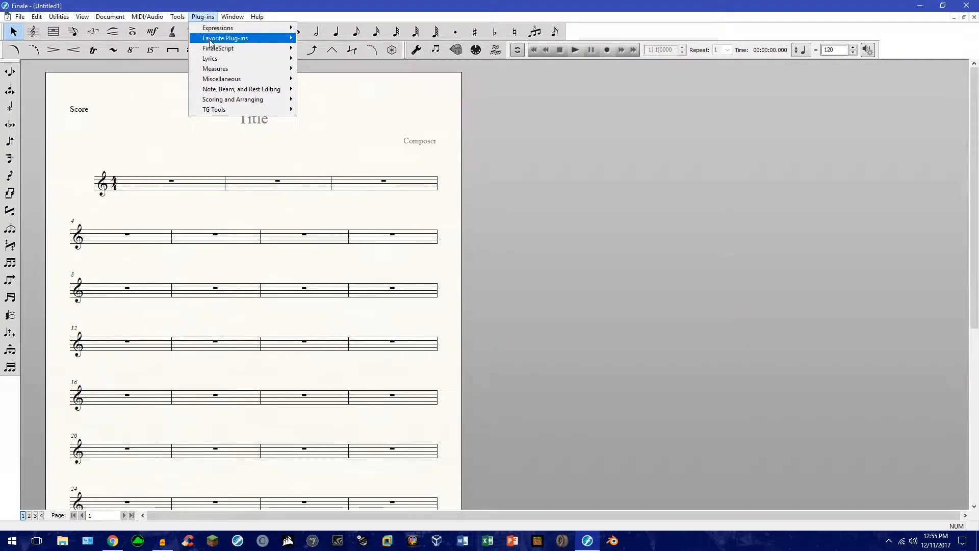
{"action": "left_click", "coordinate": [249, 94]}
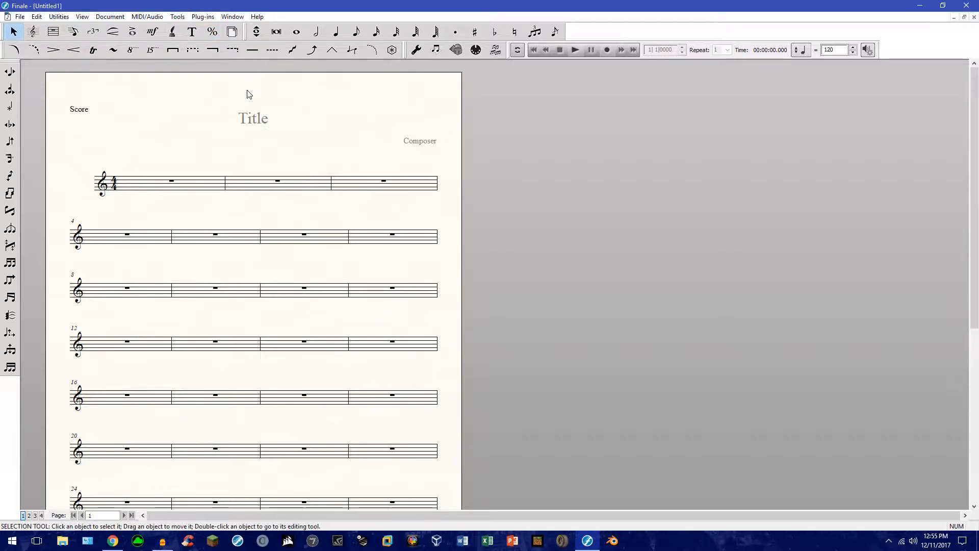
{"action": "left_click", "coordinate": [172, 32]}
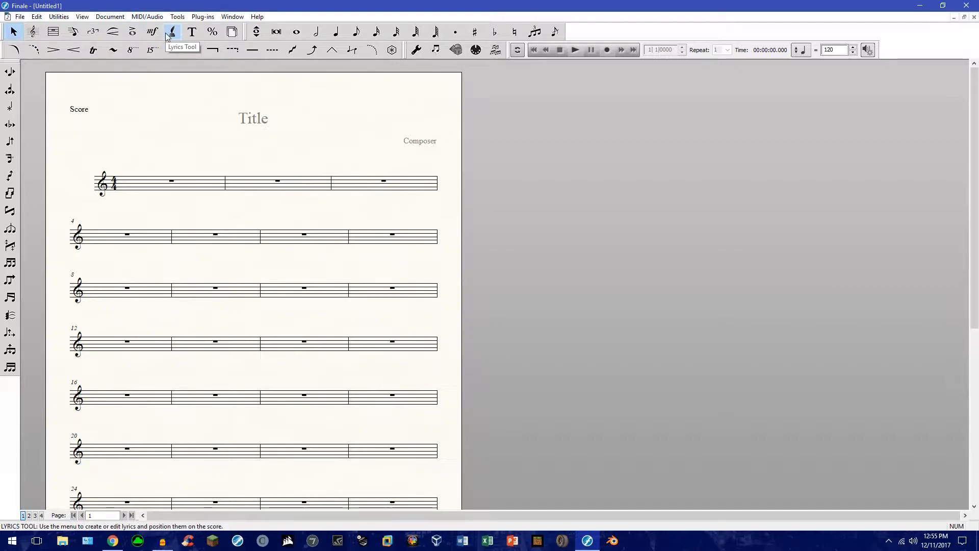
{"action": "left_click", "coordinate": [11, 32]}
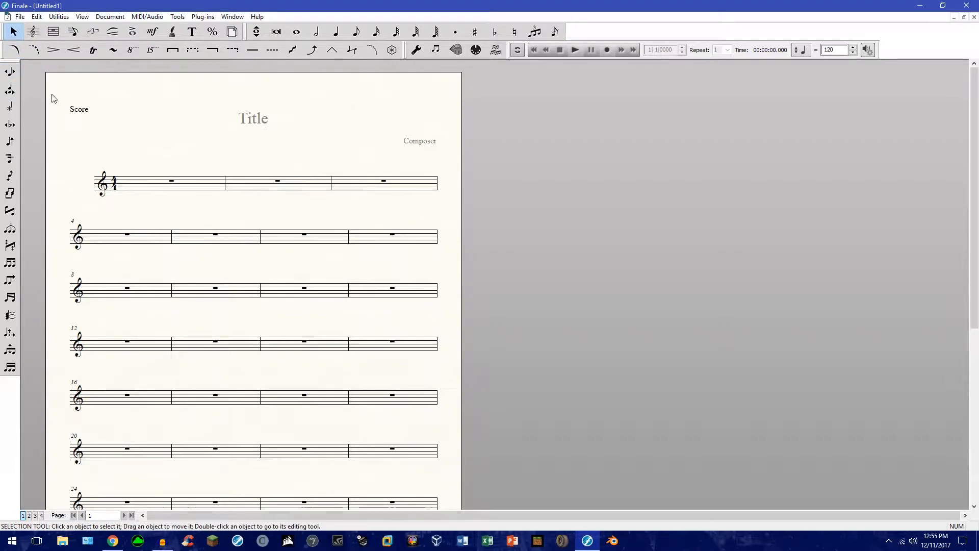
{"action": "mouse_move", "coordinate": [207, 218]}
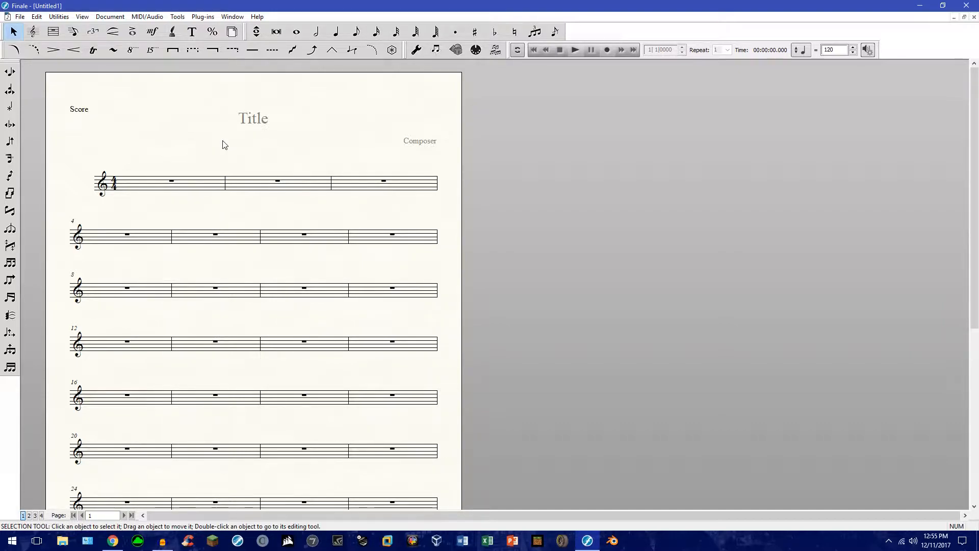
{"action": "mouse_move", "coordinate": [28, 50]}
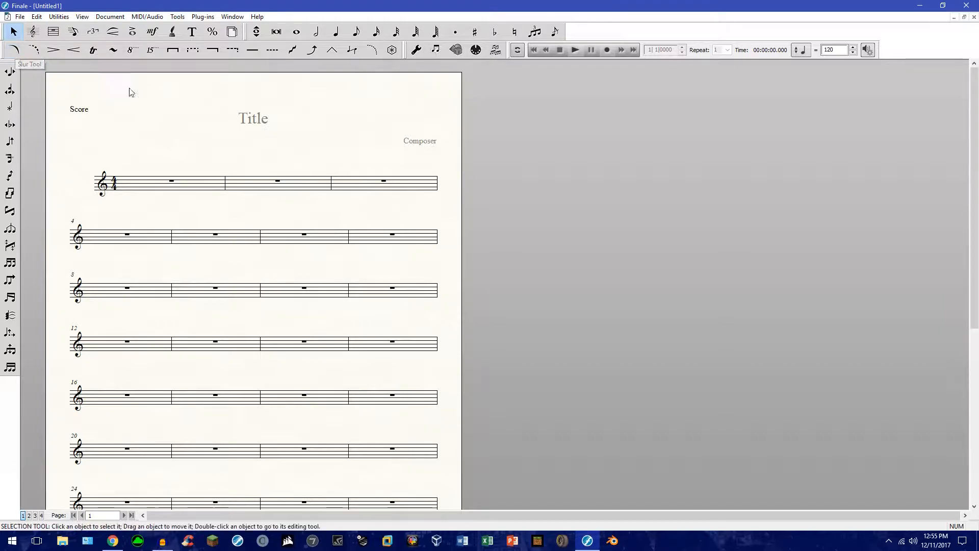
{"action": "mouse_move", "coordinate": [184, 18]}
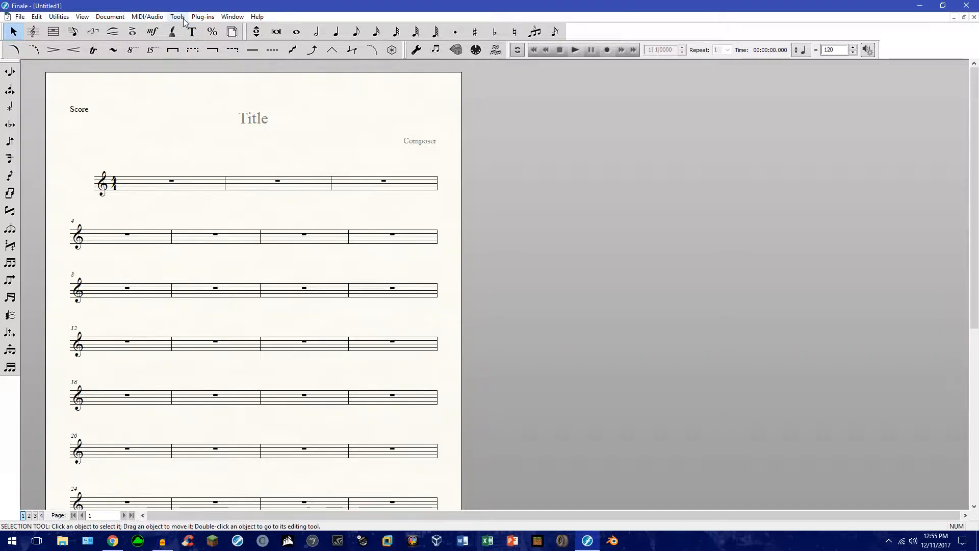
{"action": "left_click", "coordinate": [178, 16]}
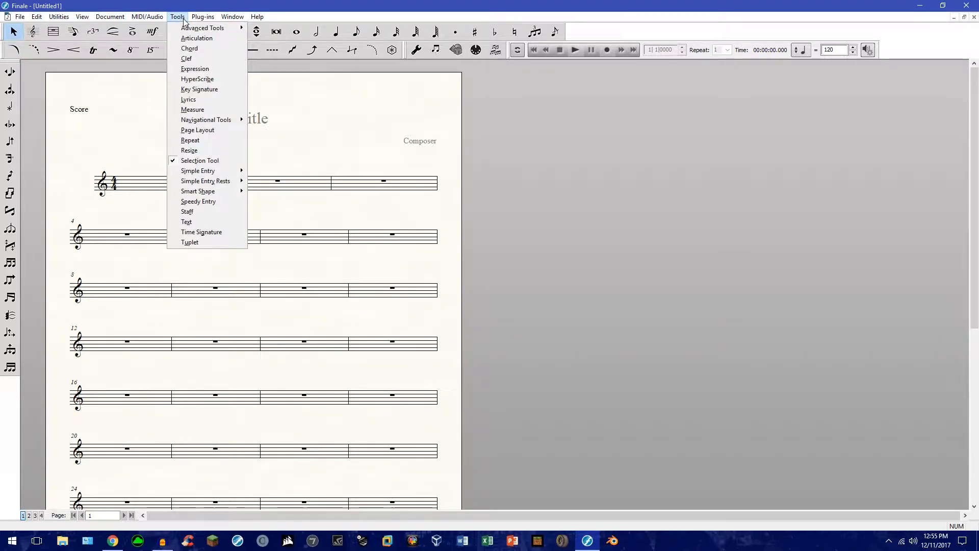
{"action": "mouse_move", "coordinate": [198, 191]}
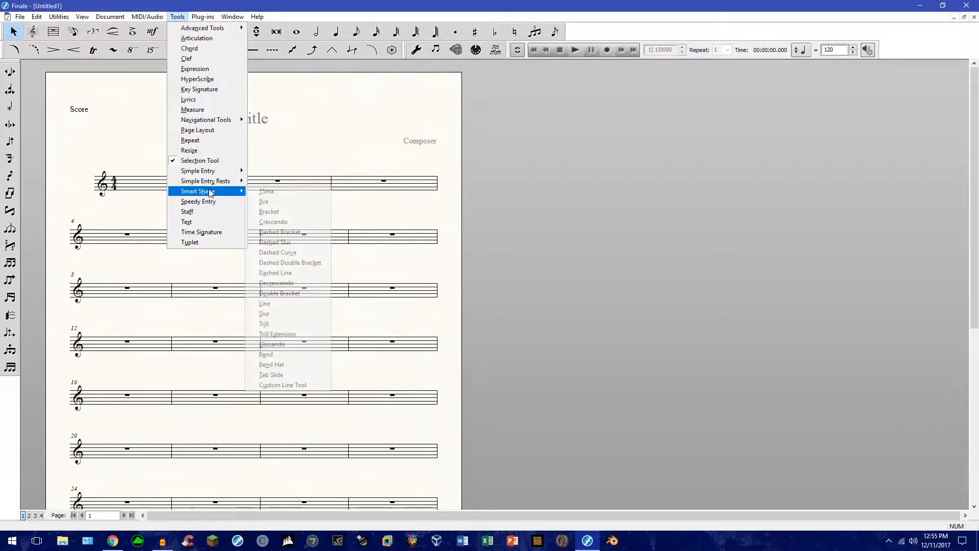
{"action": "mouse_move", "coordinate": [275, 273]}
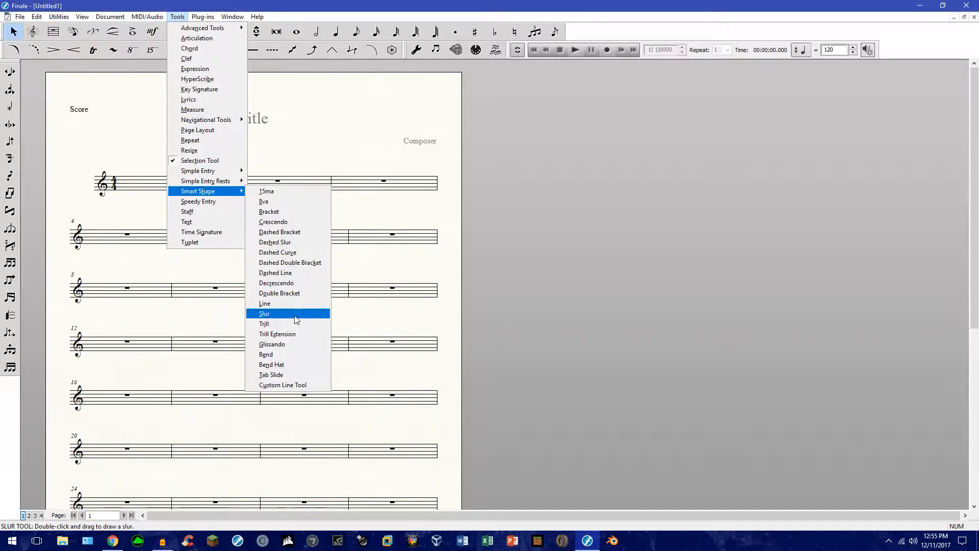
{"action": "left_click", "coordinate": [264, 313]}
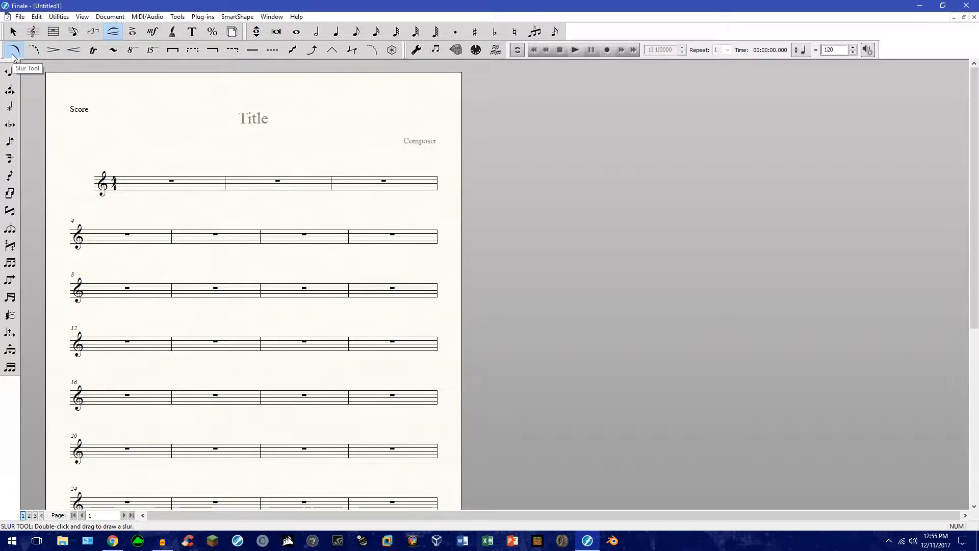
{"action": "mouse_move", "coordinate": [14, 32]}
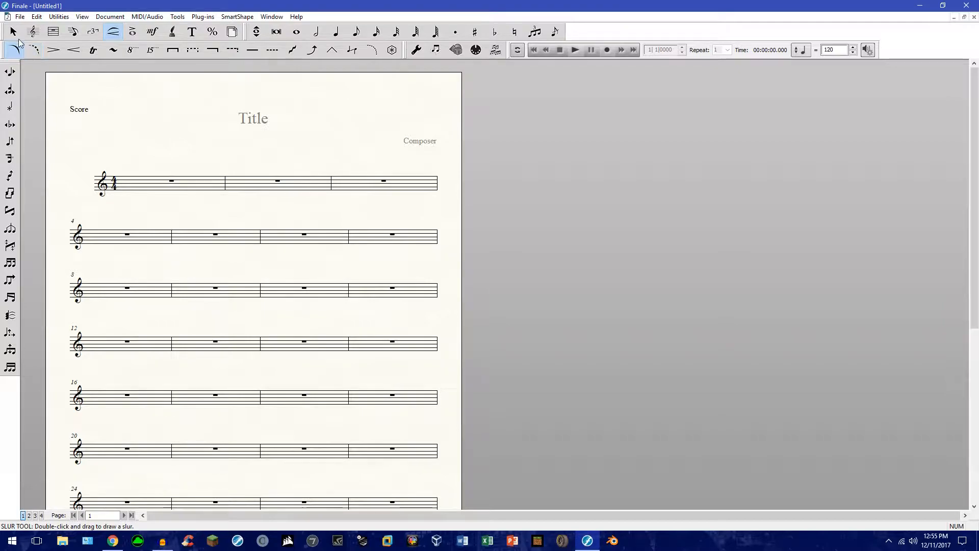
{"action": "left_click", "coordinate": [11, 32]}
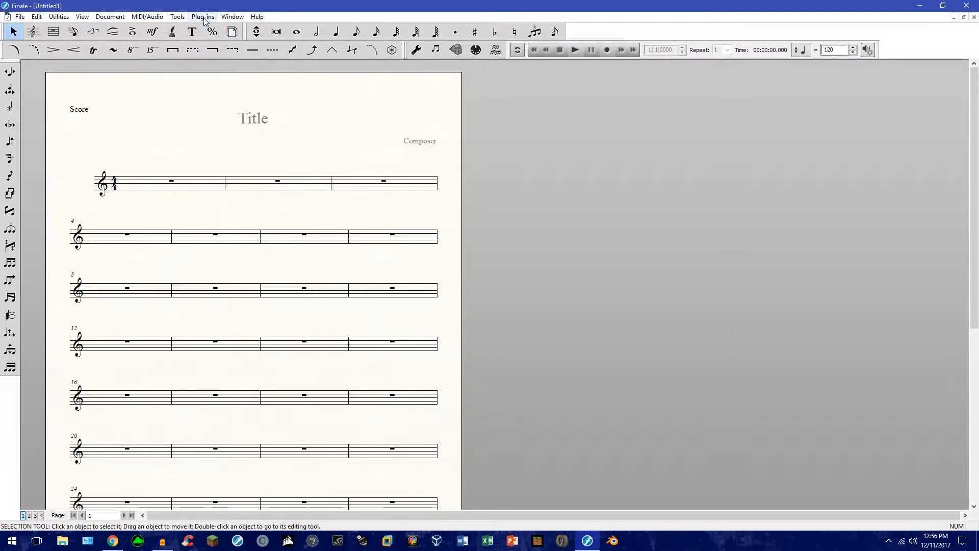
Launch TG Tools Menu Shortcuts from the Plug-ins menu to list existing shortcut assignments
{"action": "left_click", "coordinate": [202, 17]}
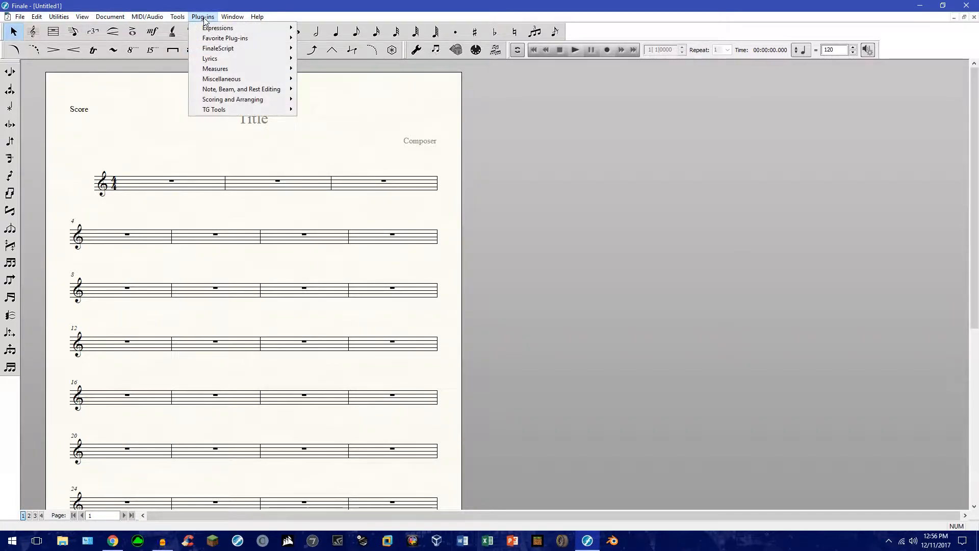
{"action": "mouse_move", "coordinate": [240, 88]}
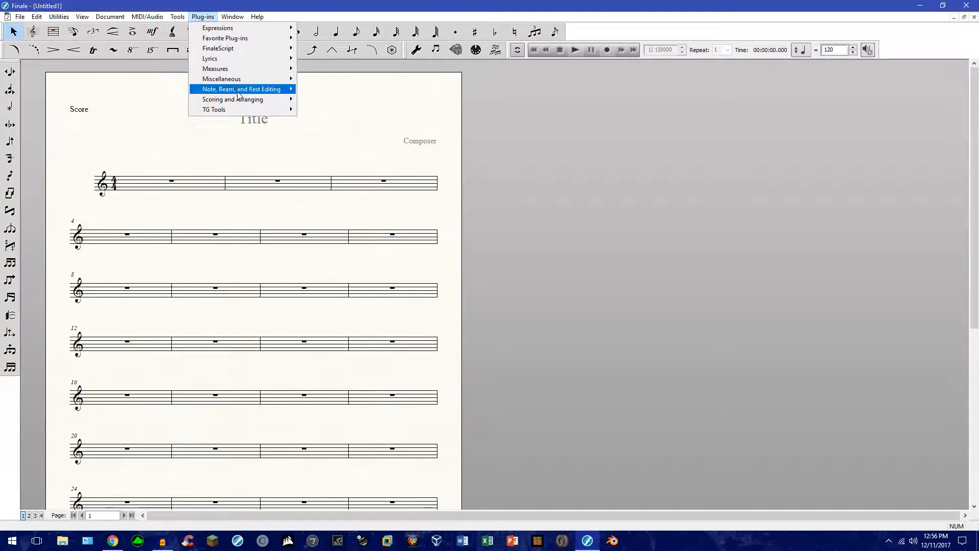
{"action": "mouse_move", "coordinate": [214, 109]}
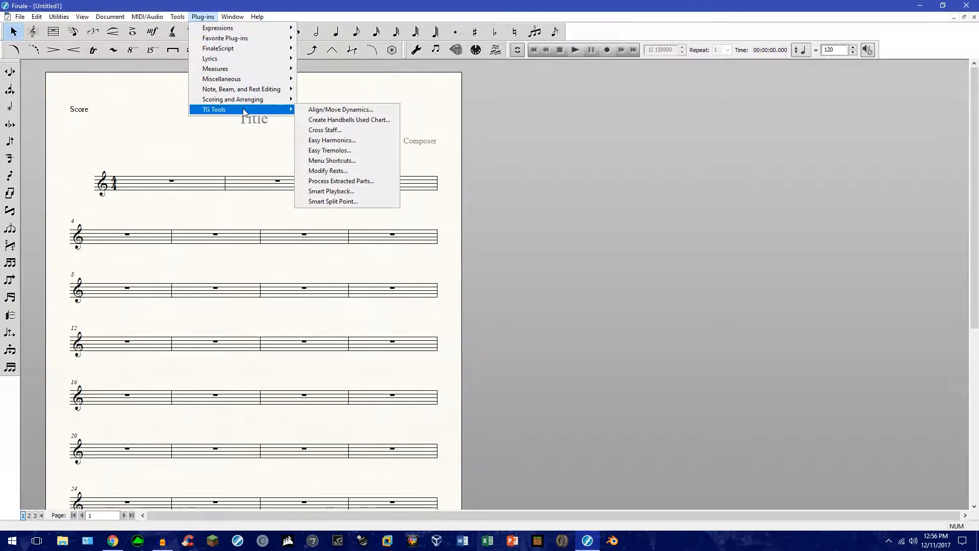
{"action": "mouse_move", "coordinate": [343, 160]}
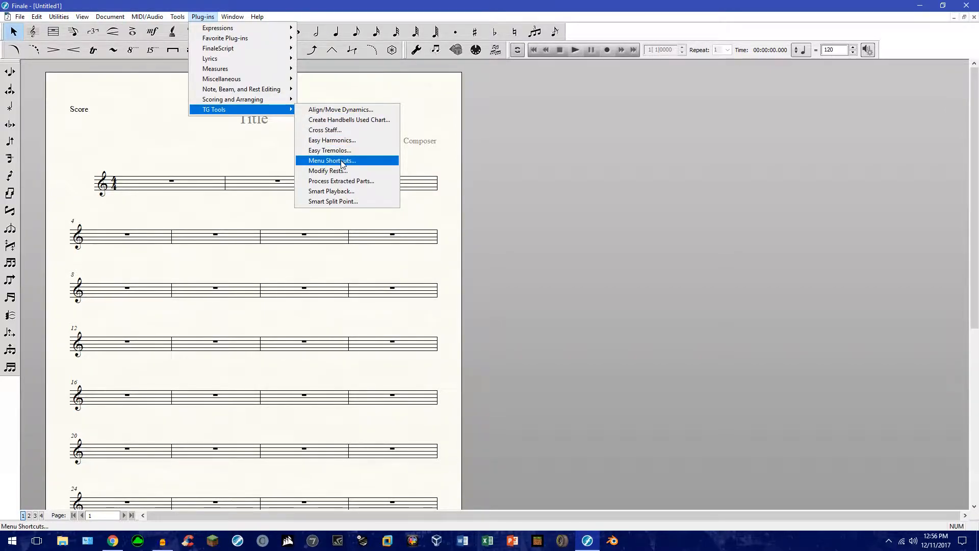
{"action": "left_click", "coordinate": [331, 160]}
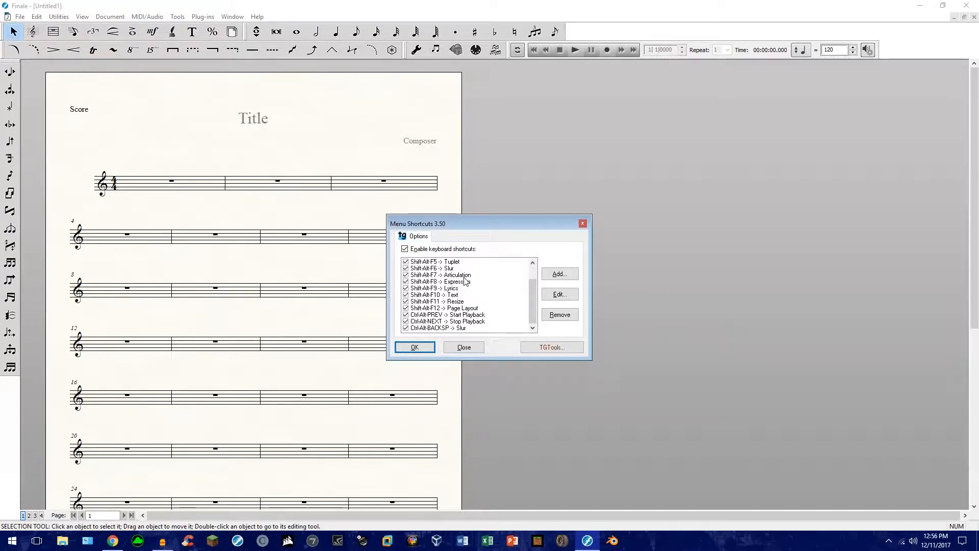
Scroll the Menu Shortcuts list and start adding a new Key Assignment
{"action": "left_click", "coordinate": [559, 314]}
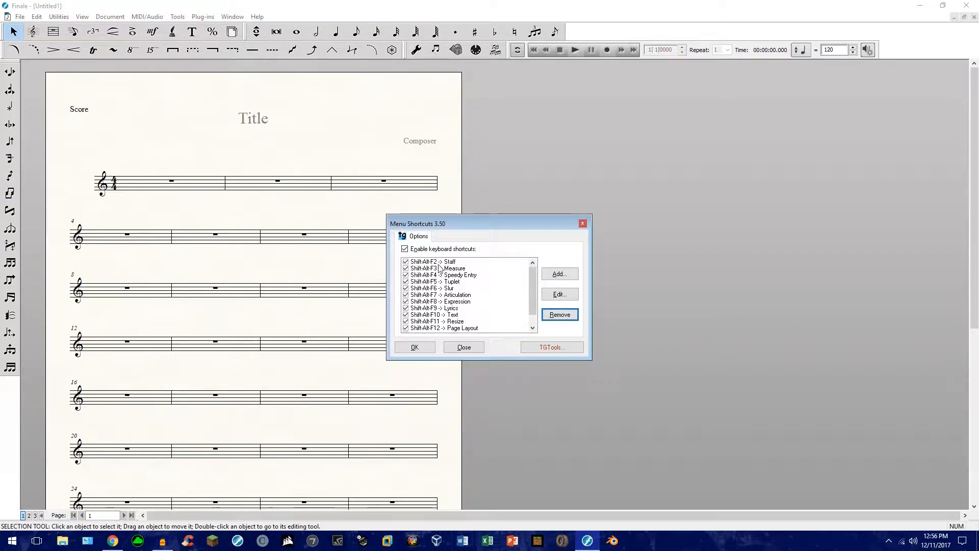
{"action": "mouse_move", "coordinate": [454, 267]}
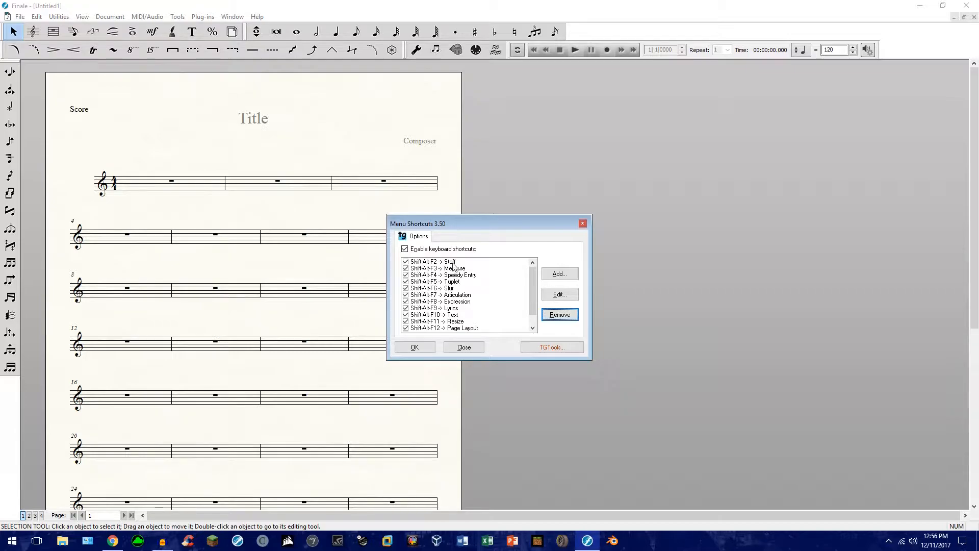
{"action": "scroll", "scroll_direction": "down", "scroll_amount": 3}
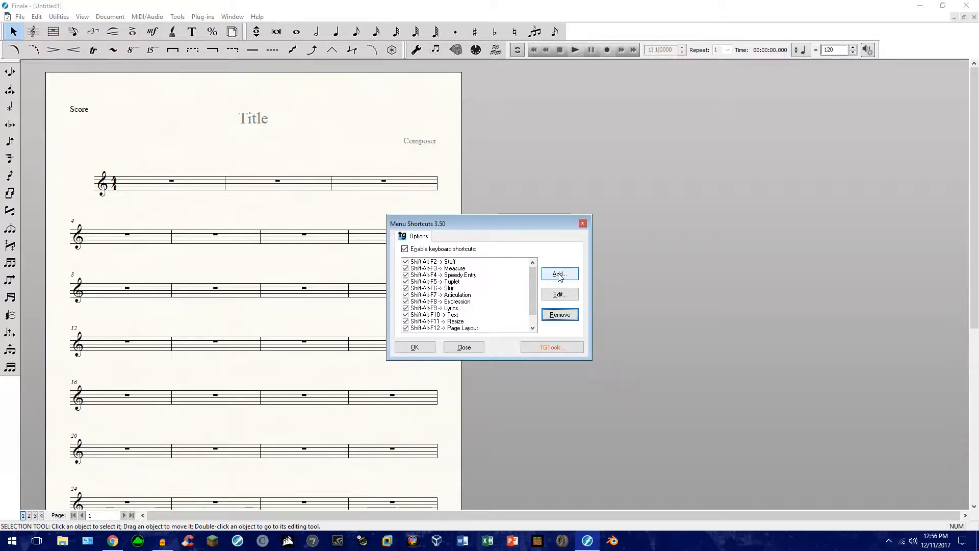
{"action": "left_click", "coordinate": [559, 273]}
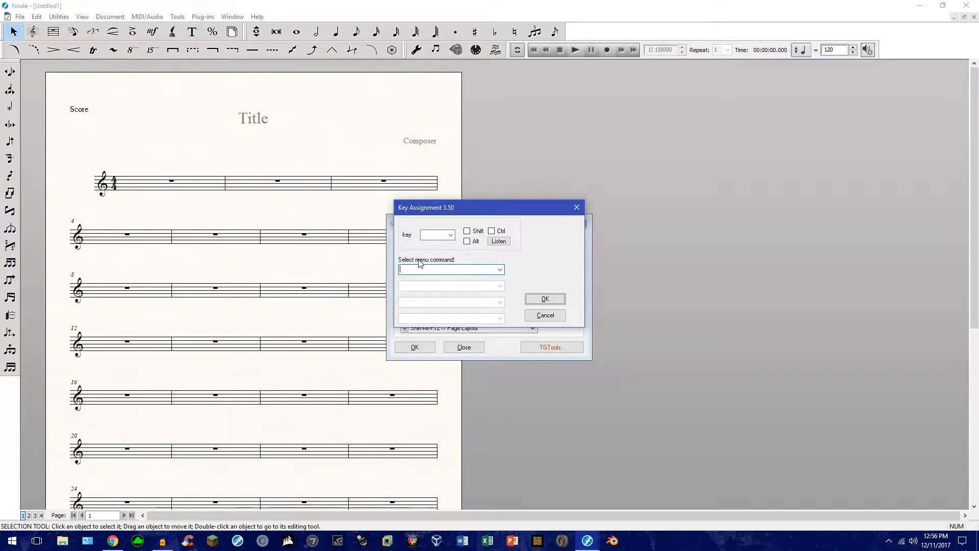
Set the shortcut's menu command to Tools > Smart Shape > Slur
{"action": "left_click", "coordinate": [499, 270]}
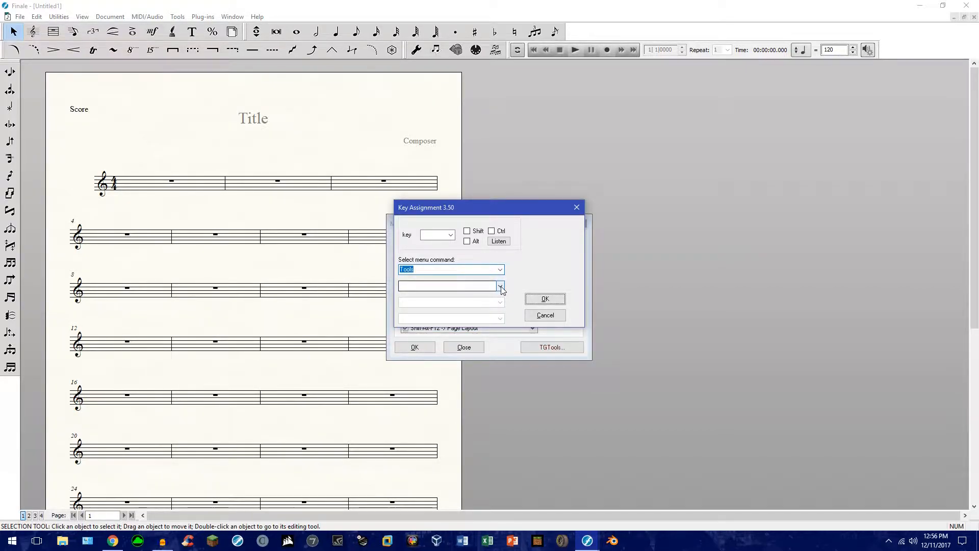
{"action": "left_click", "coordinate": [500, 286]}
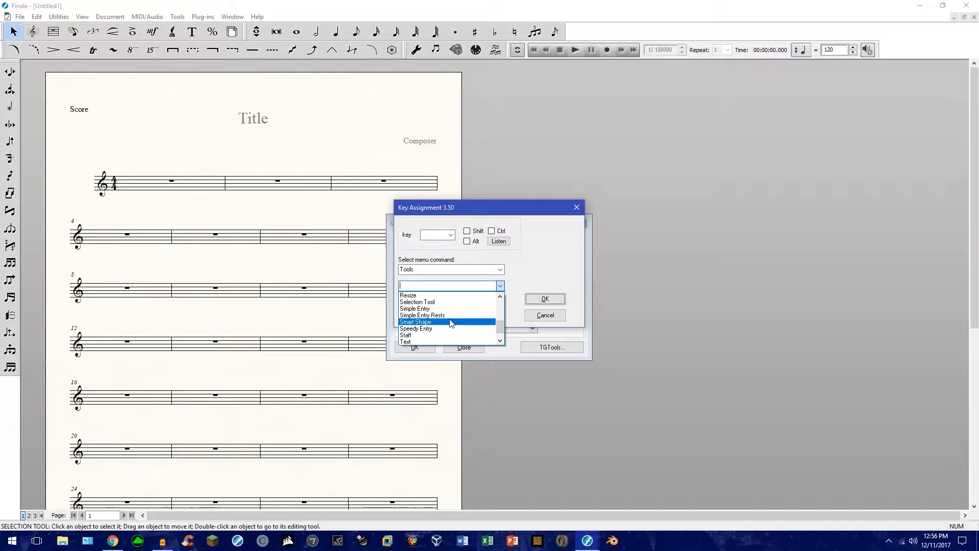
{"action": "left_click", "coordinate": [415, 321]}
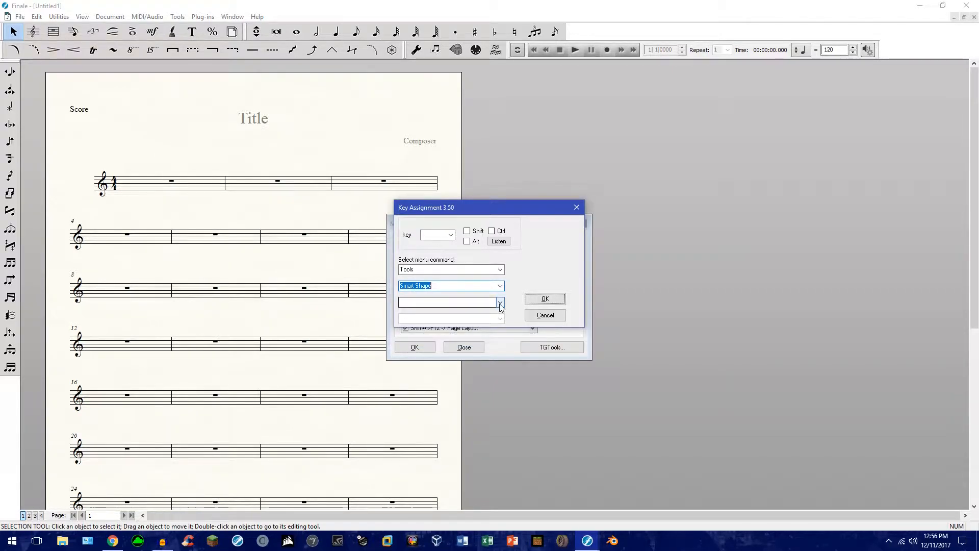
{"action": "left_click", "coordinate": [500, 302]}
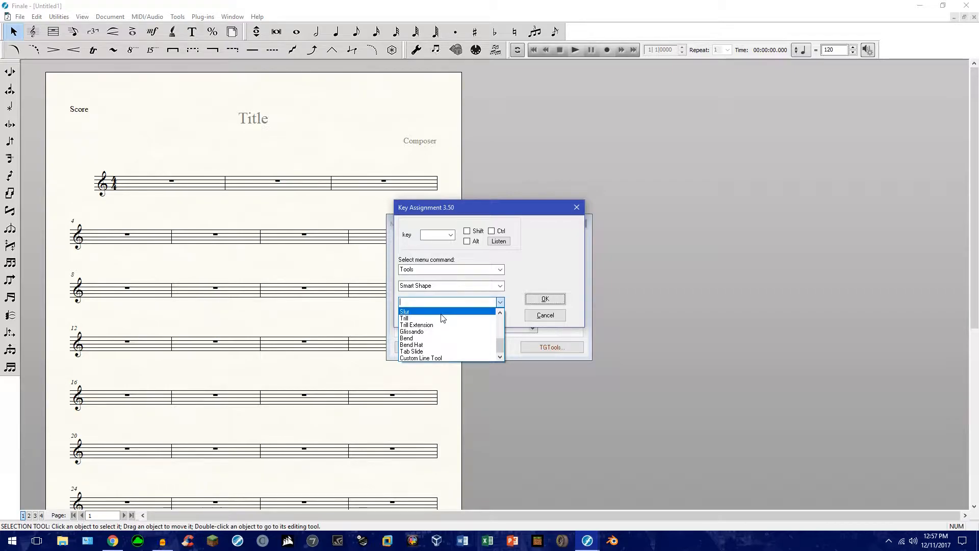
{"action": "left_click", "coordinate": [404, 311]}
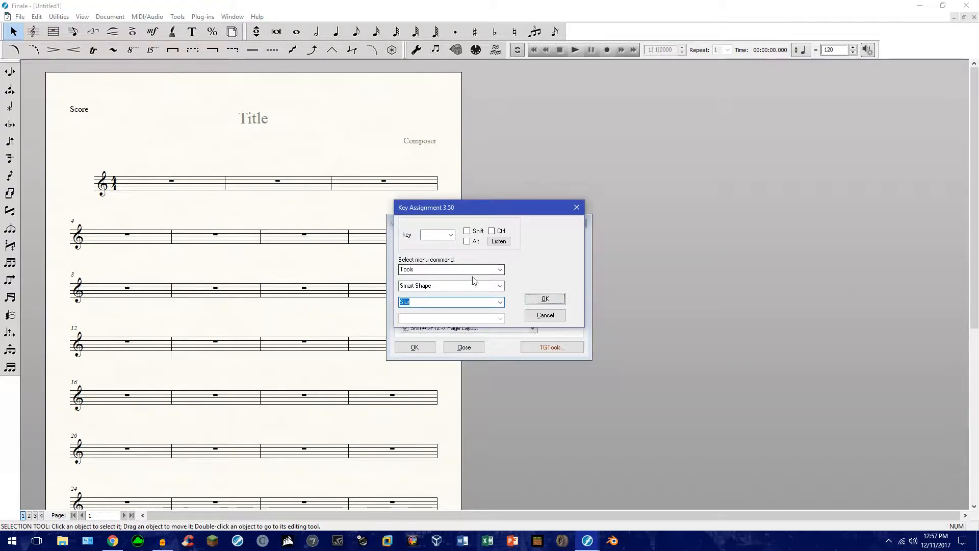
{"action": "mouse_move", "coordinate": [475, 255]}
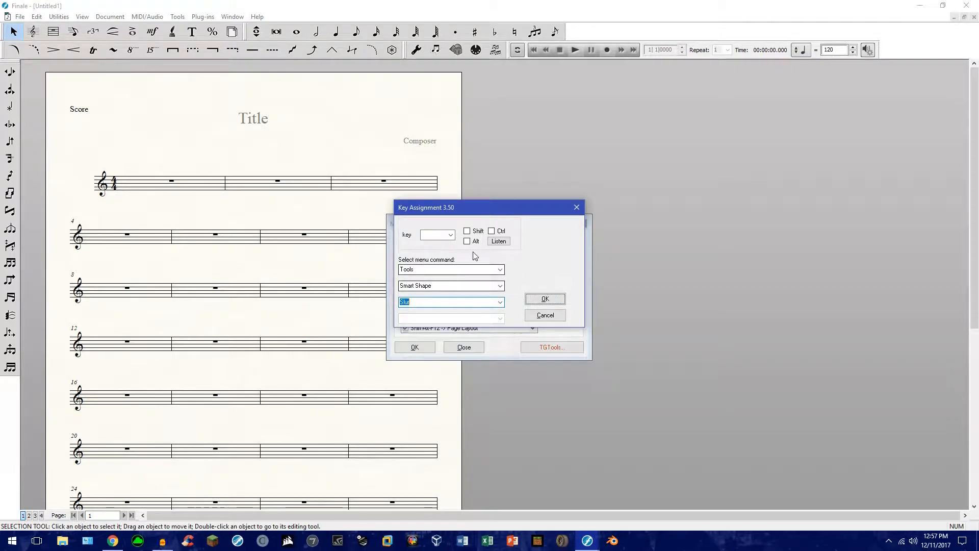
{"action": "mouse_move", "coordinate": [457, 246]}
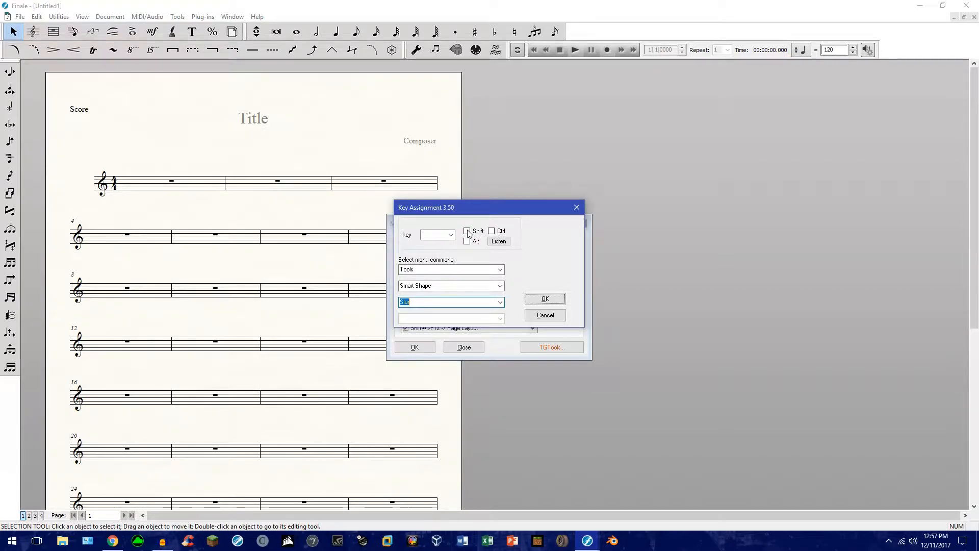
Set the shortcut modifiers to Ctrl and Alt, without Shift
{"action": "left_click", "coordinate": [467, 241]}
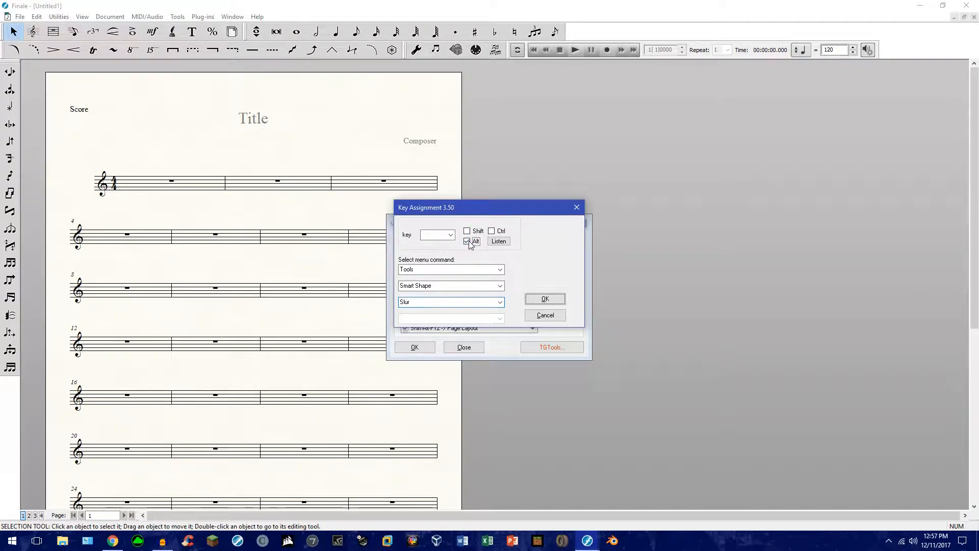
{"action": "left_click", "coordinate": [467, 230]}
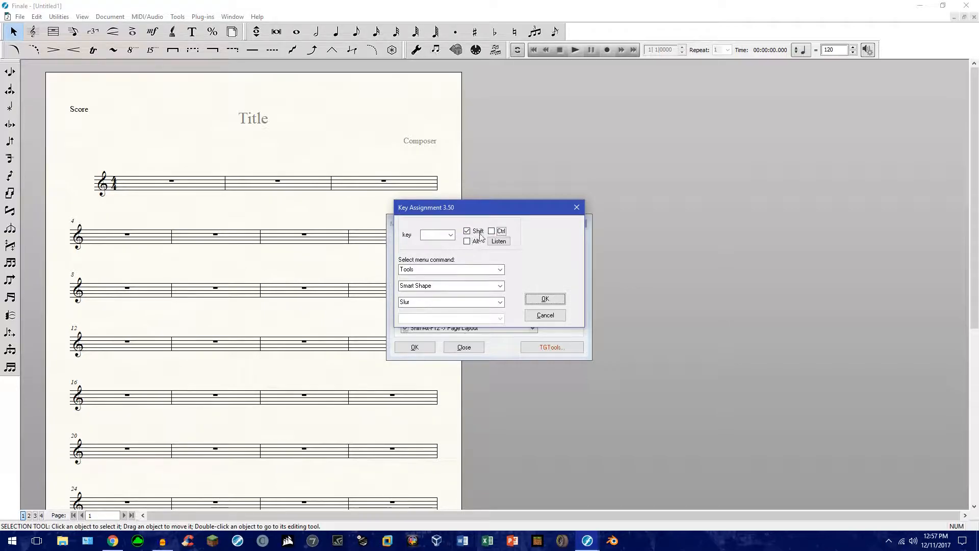
{"action": "left_click", "coordinate": [467, 241]}
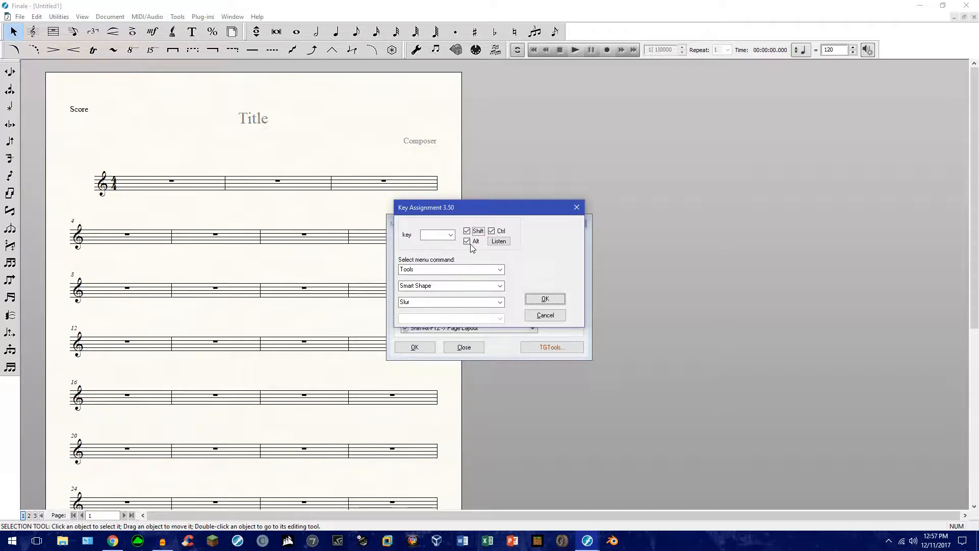
{"action": "left_click", "coordinate": [467, 231]}
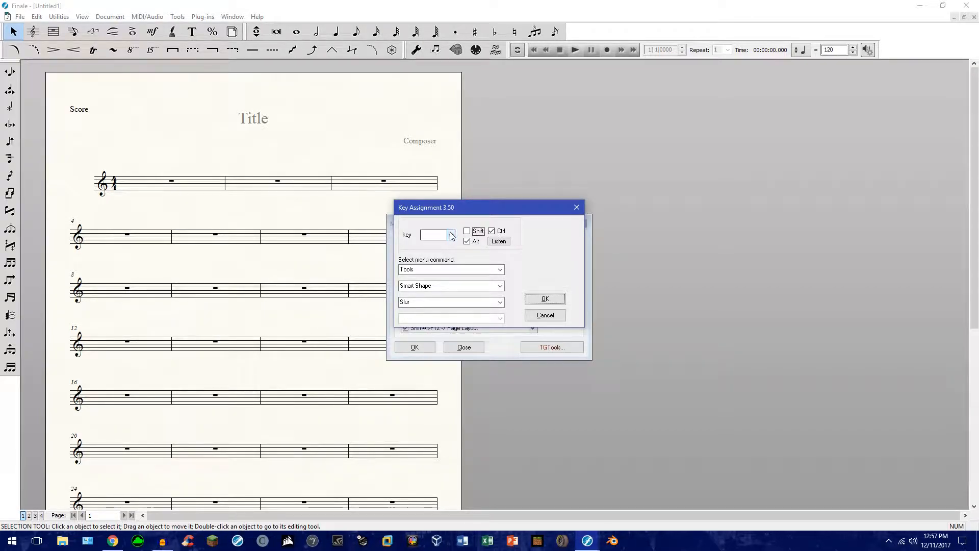
Choose BACKSP as the shortcut key, giving Slur the Ctrl+Alt+Backspace shortcut
{"action": "left_click", "coordinate": [451, 234]}
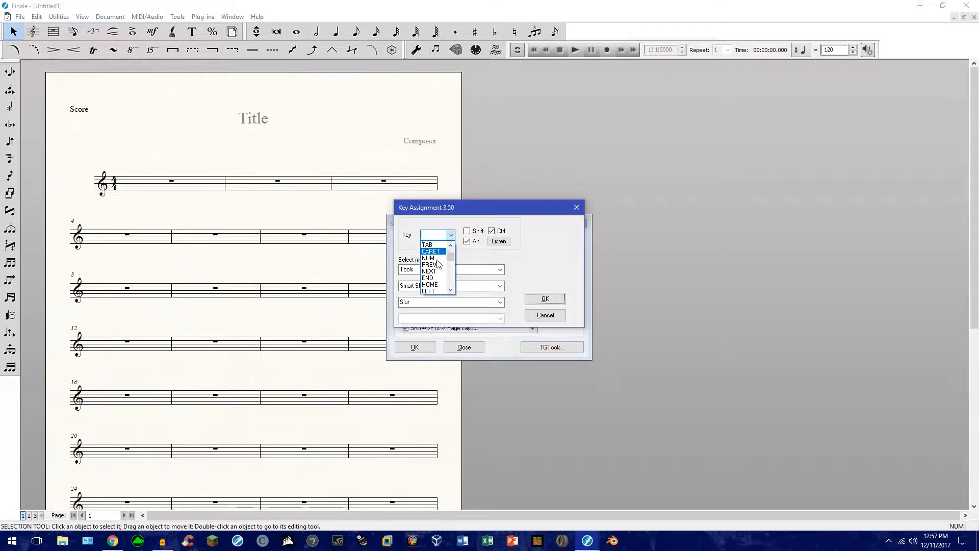
{"action": "scroll", "scroll_direction": "down", "scroll_amount": 3}
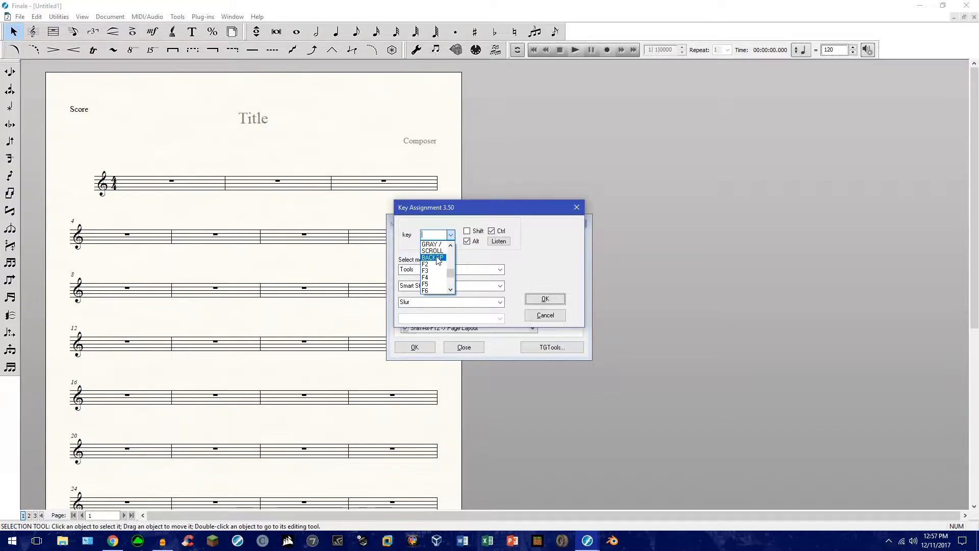
{"action": "left_click", "coordinate": [433, 257]}
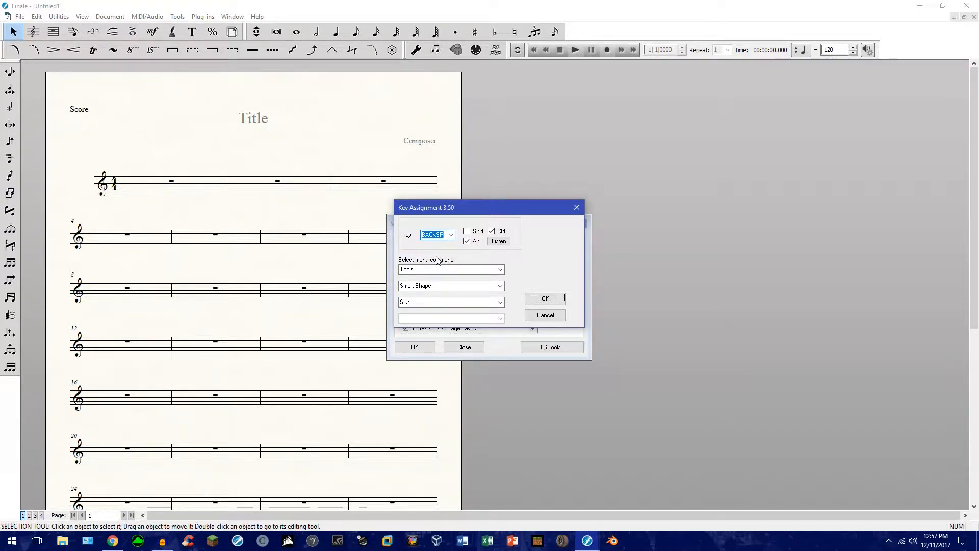
{"action": "left_click", "coordinate": [451, 234]}
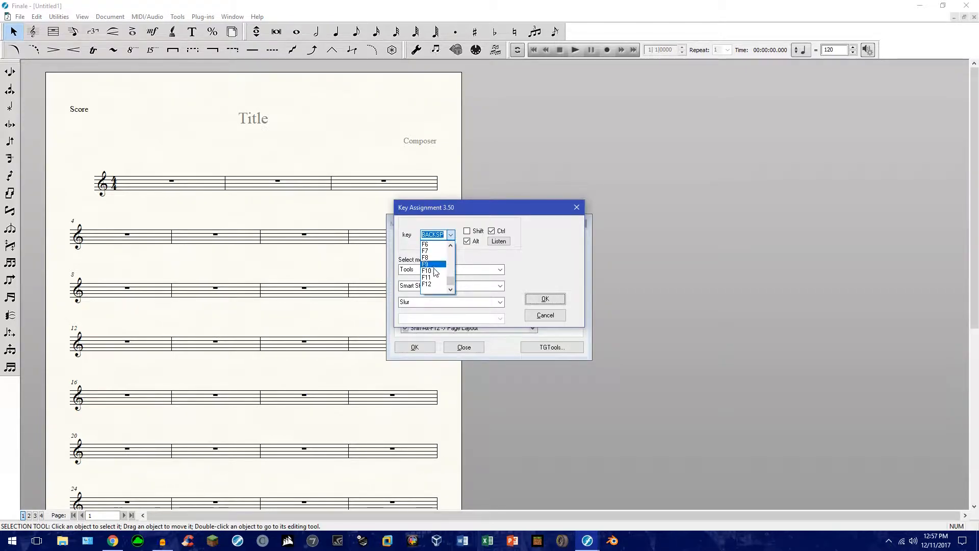
{"action": "left_click", "coordinate": [433, 264]}
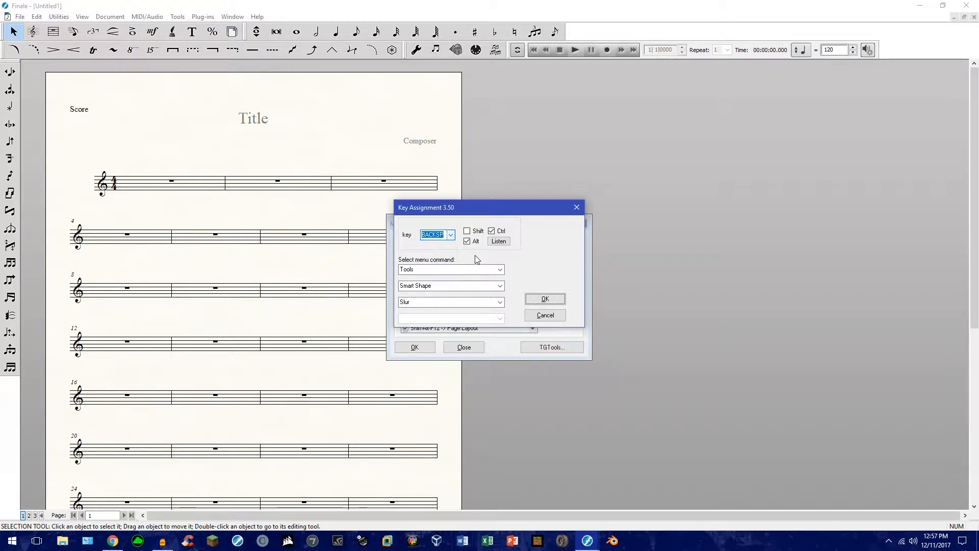
{"action": "left_click", "coordinate": [498, 241]}
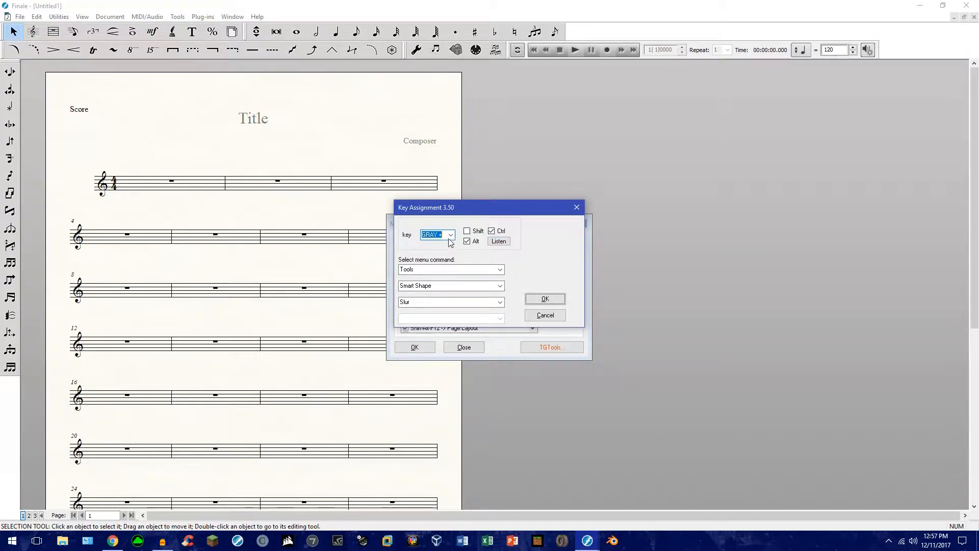
{"action": "mouse_move", "coordinate": [459, 247]}
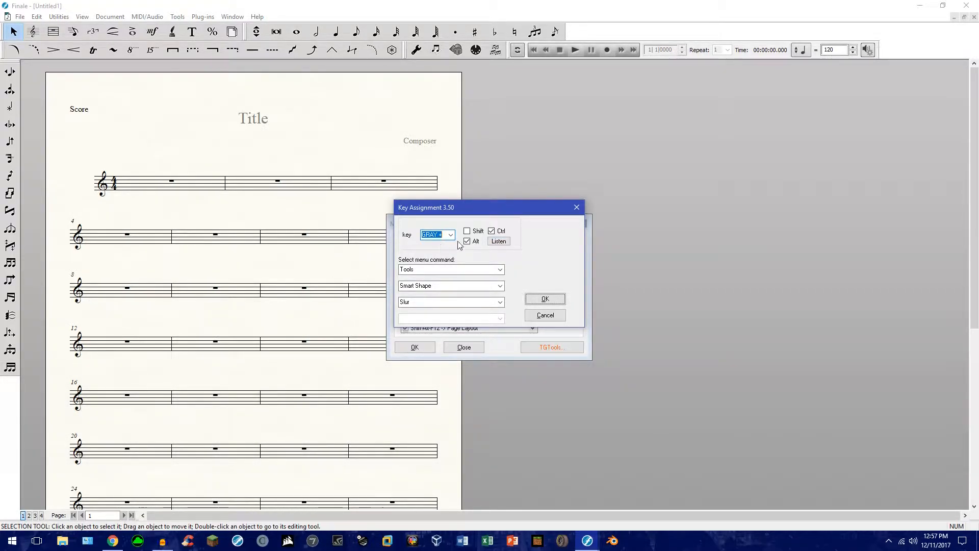
{"action": "left_click", "coordinate": [450, 234]}
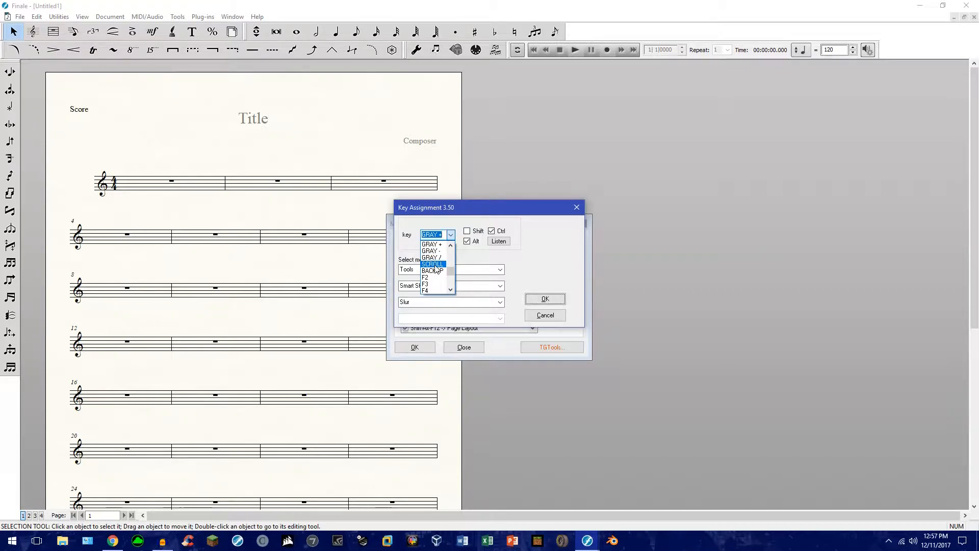
{"action": "left_click", "coordinate": [432, 271]}
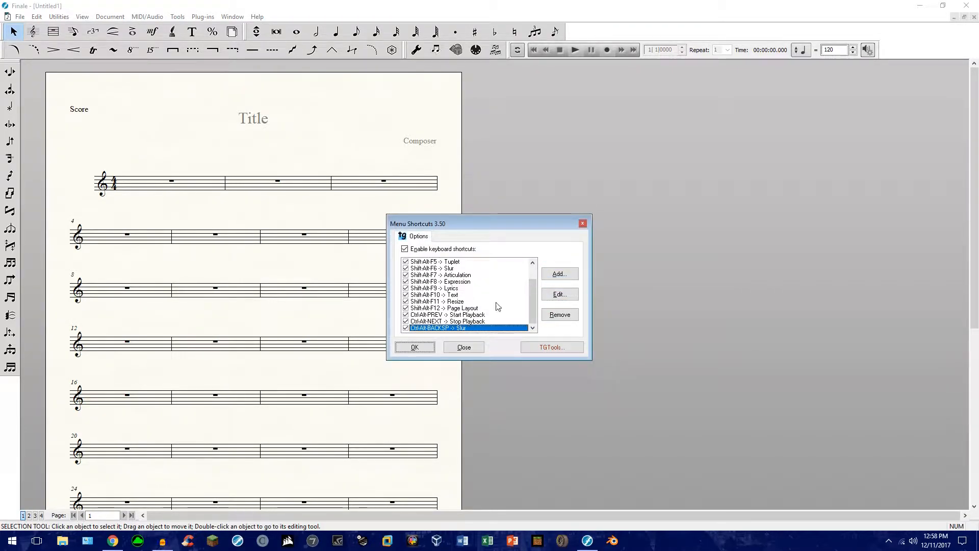
{"action": "mouse_move", "coordinate": [415, 347]}
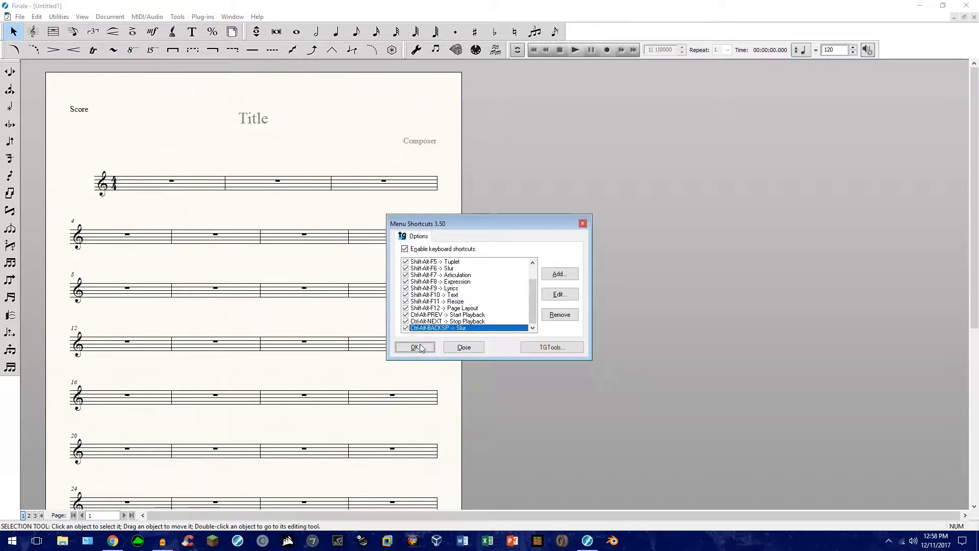
Confirm Menu Shortcuts, test Ctrl+Alt+Backspace activating Slur, then return to the Selection Tool
{"action": "left_click", "coordinate": [415, 347]}
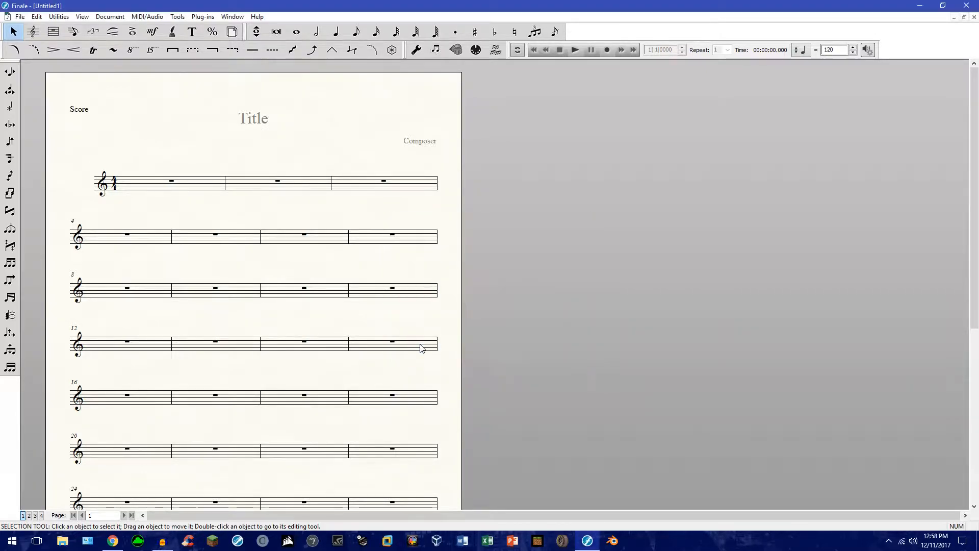
{"action": "mouse_move", "coordinate": [521, 193]}
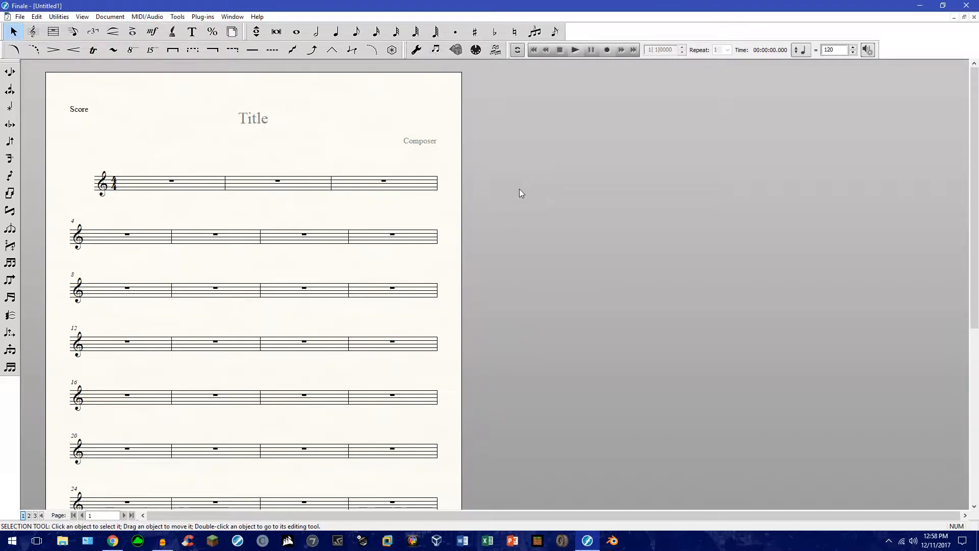
{"action": "key", "text": "Alt"}
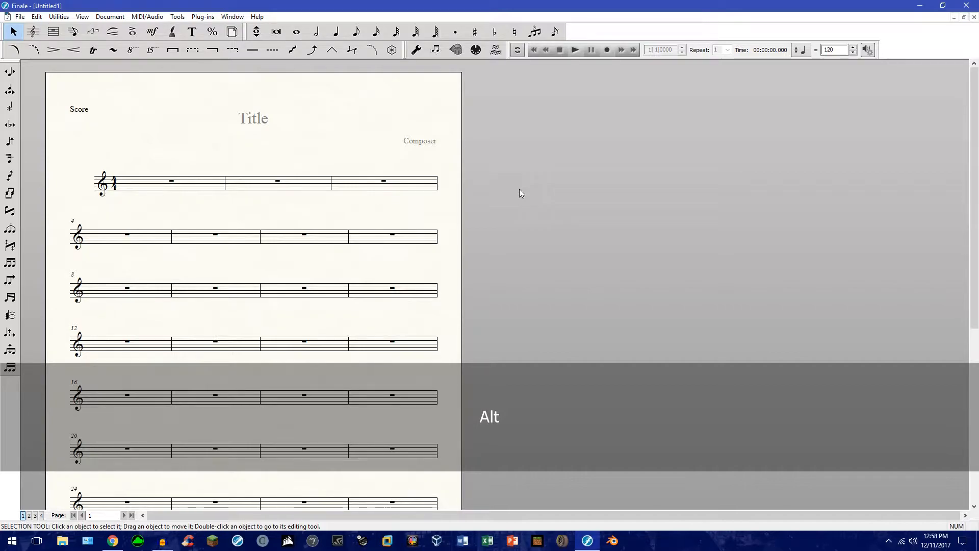
{"action": "left_click", "coordinate": [111, 31]}
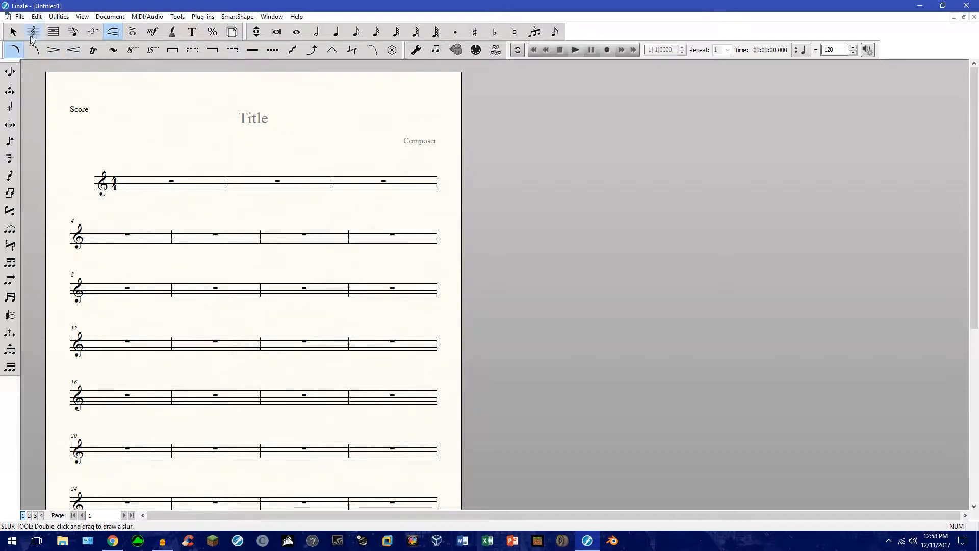
{"action": "left_click", "coordinate": [11, 33]}
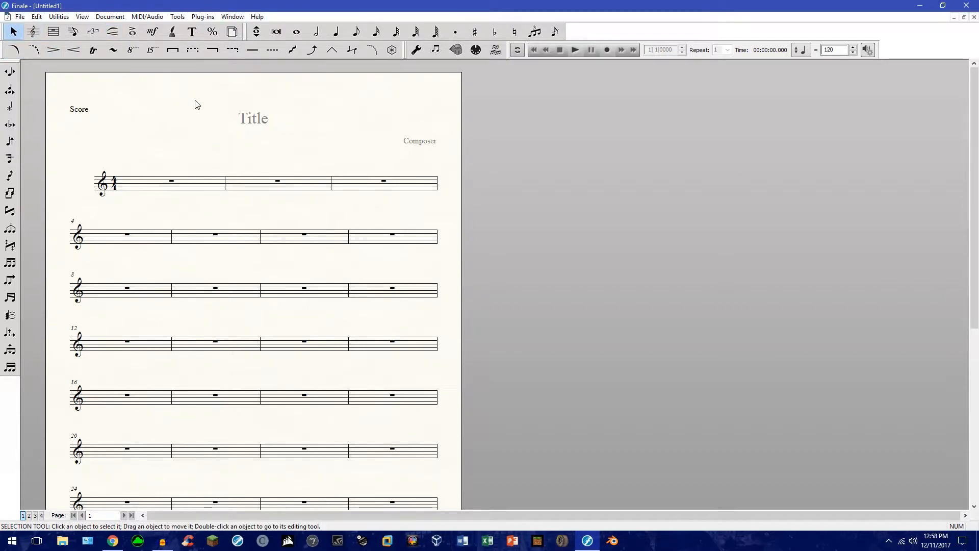
Try the Dashed Curve, Measure, Staff, Tuplet and Page Layout tools in turn
{"action": "left_click", "coordinate": [373, 50]}
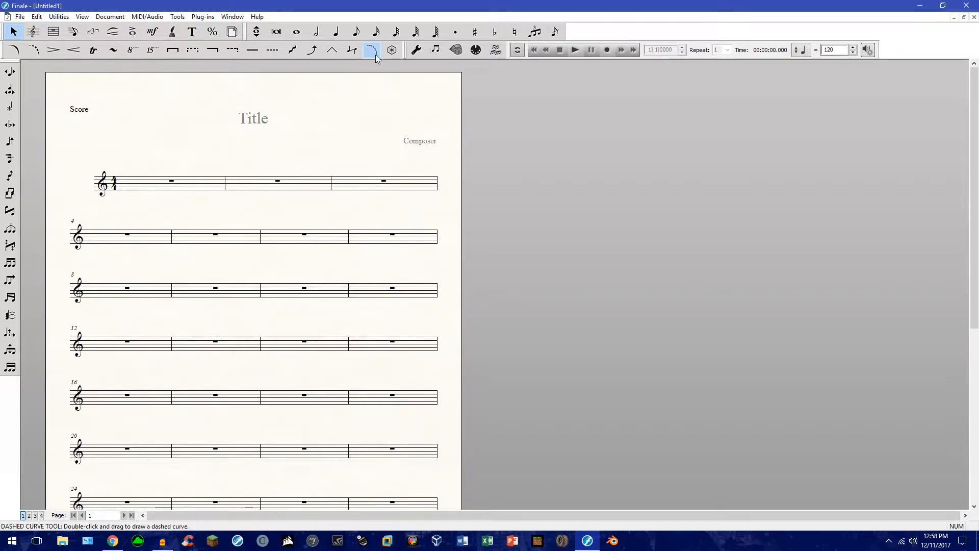
{"action": "left_click", "coordinate": [50, 32]}
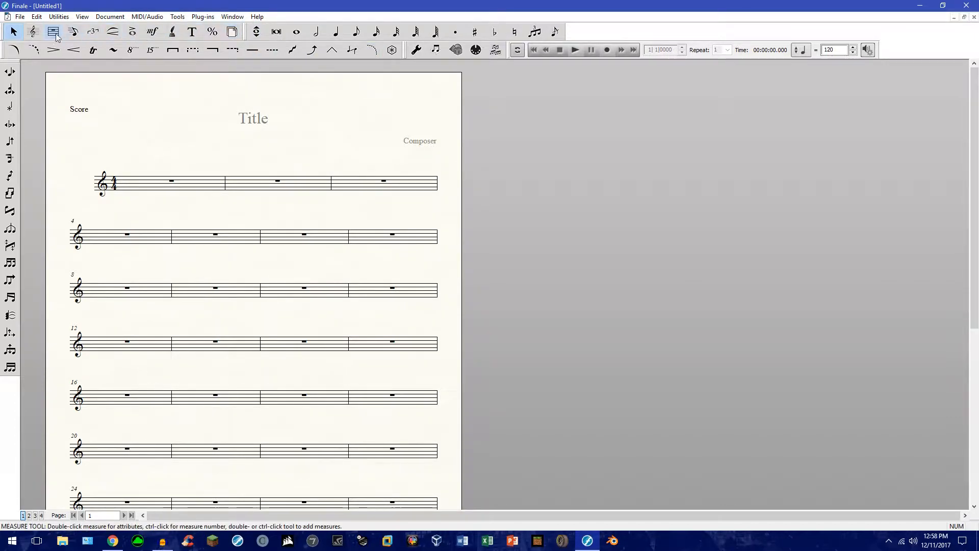
{"action": "left_click", "coordinate": [30, 32]}
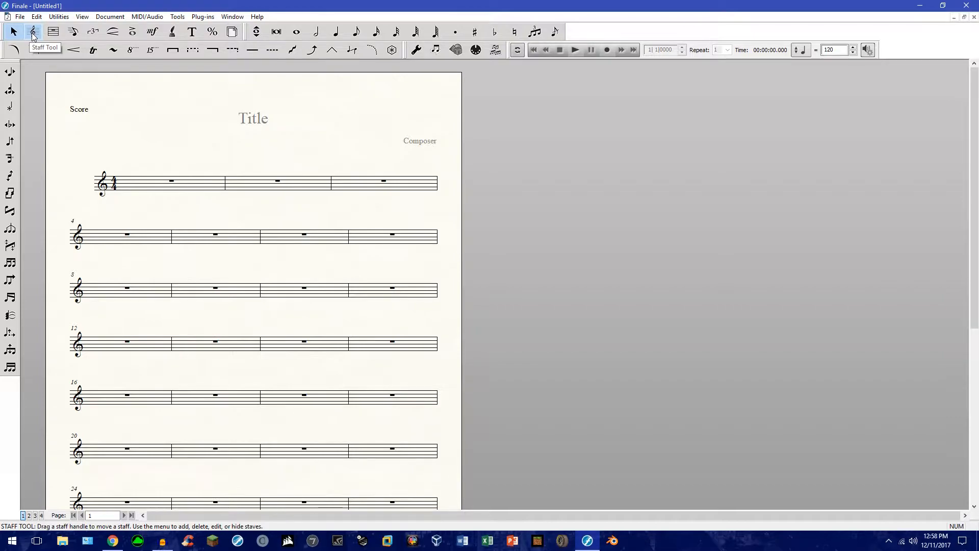
{"action": "left_click", "coordinate": [91, 32]}
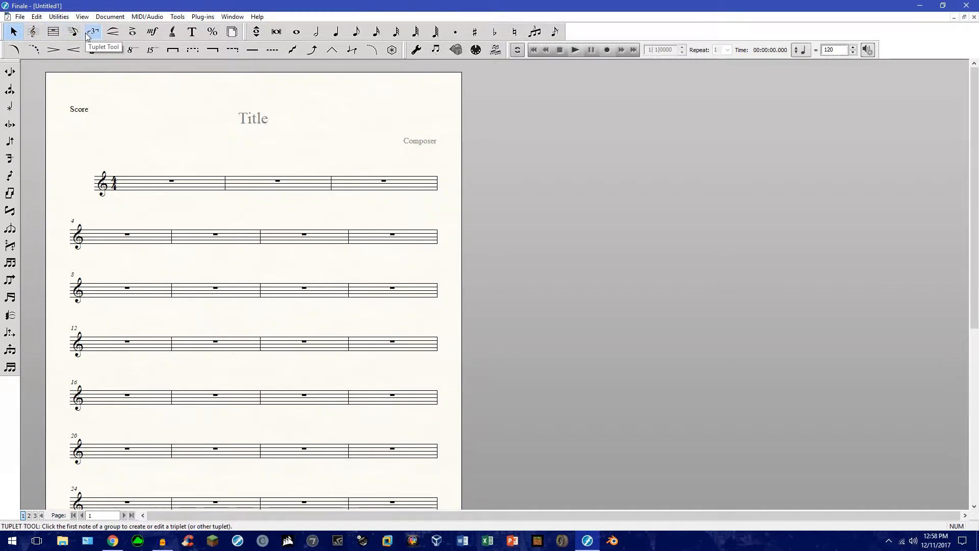
{"action": "left_click", "coordinate": [230, 32]}
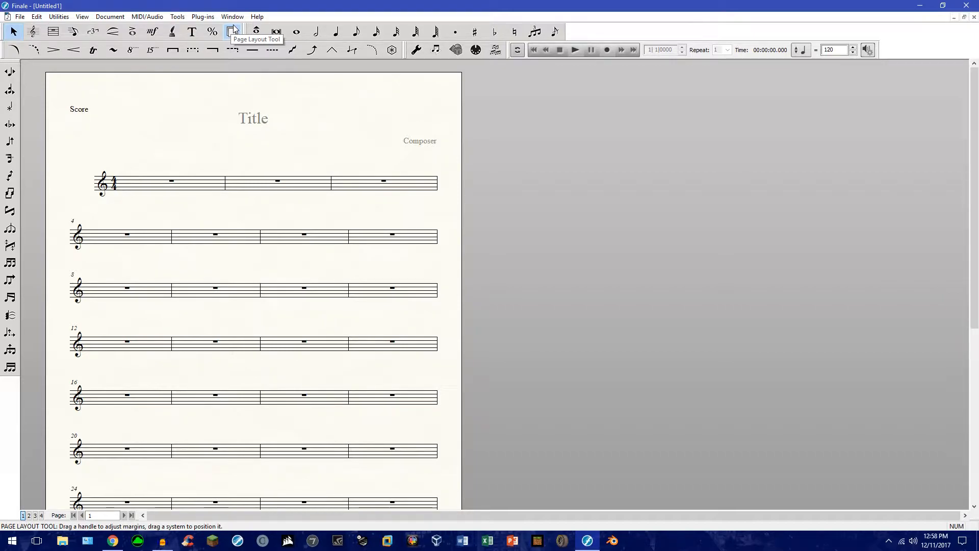
{"action": "mouse_move", "coordinate": [234, 26]}
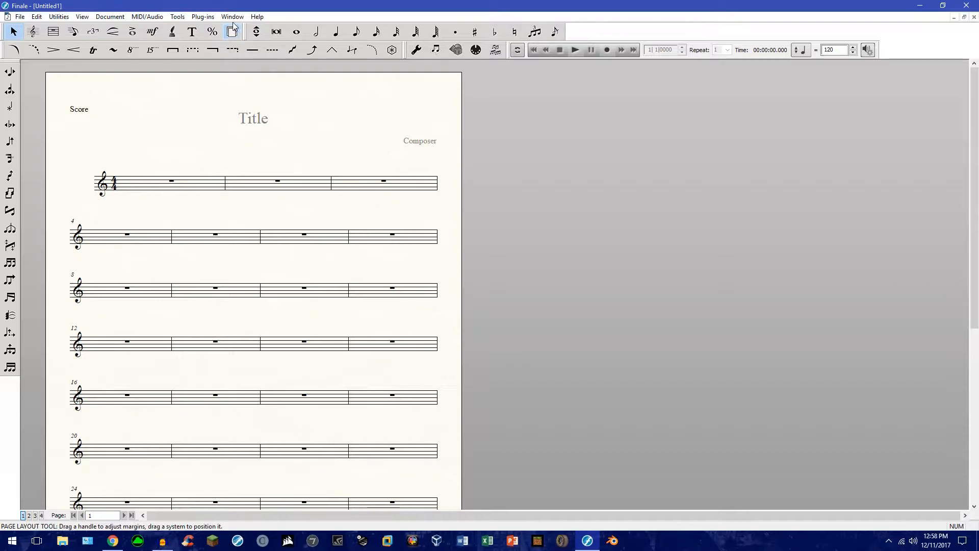
Bring up Customize Toolbar for the Main Tool Palette via Window > Customize Palettes
{"action": "left_click", "coordinate": [232, 17]}
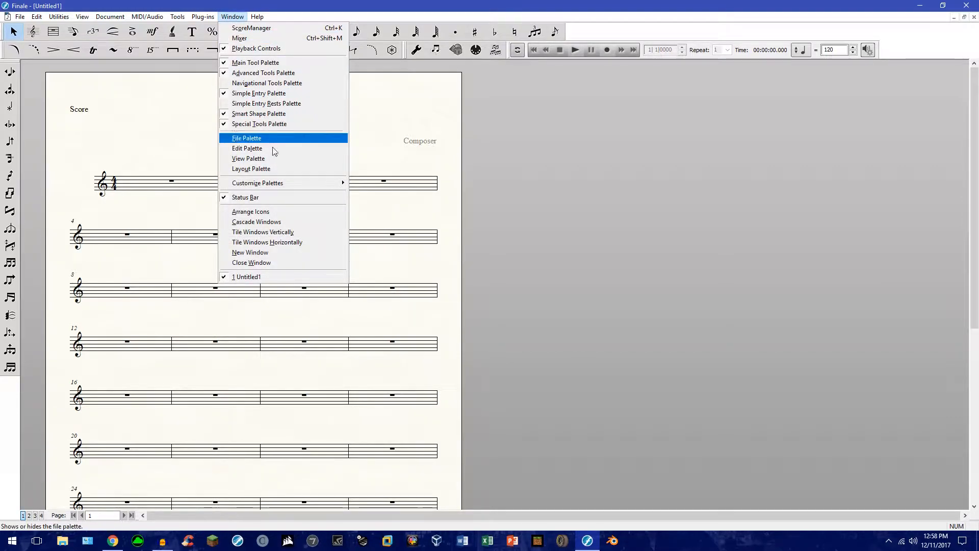
{"action": "mouse_move", "coordinate": [277, 182]}
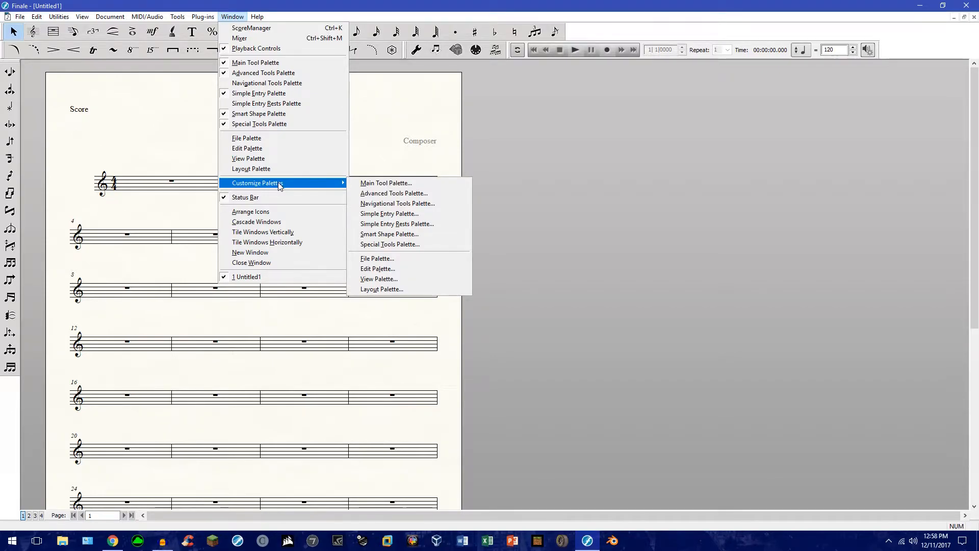
{"action": "mouse_move", "coordinate": [395, 183]}
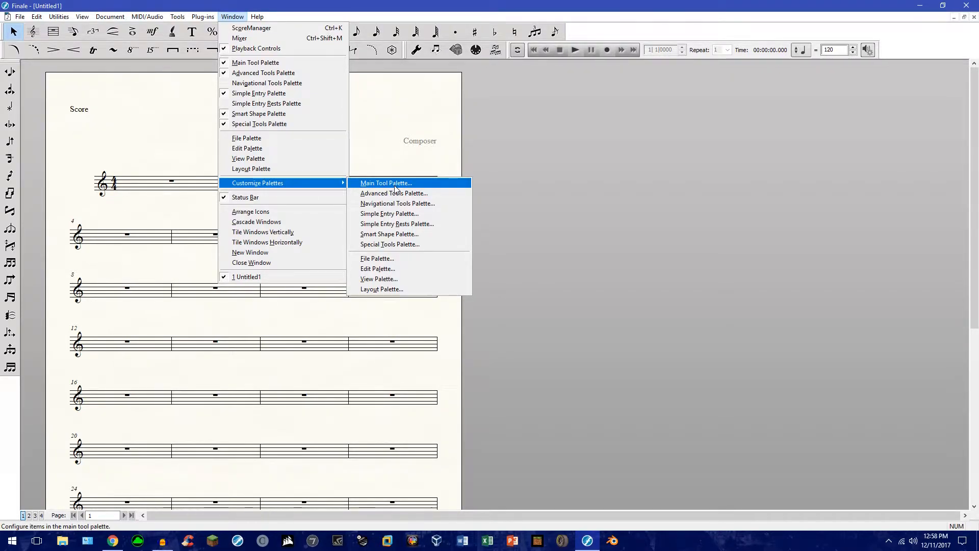
{"action": "left_click", "coordinate": [386, 182]}
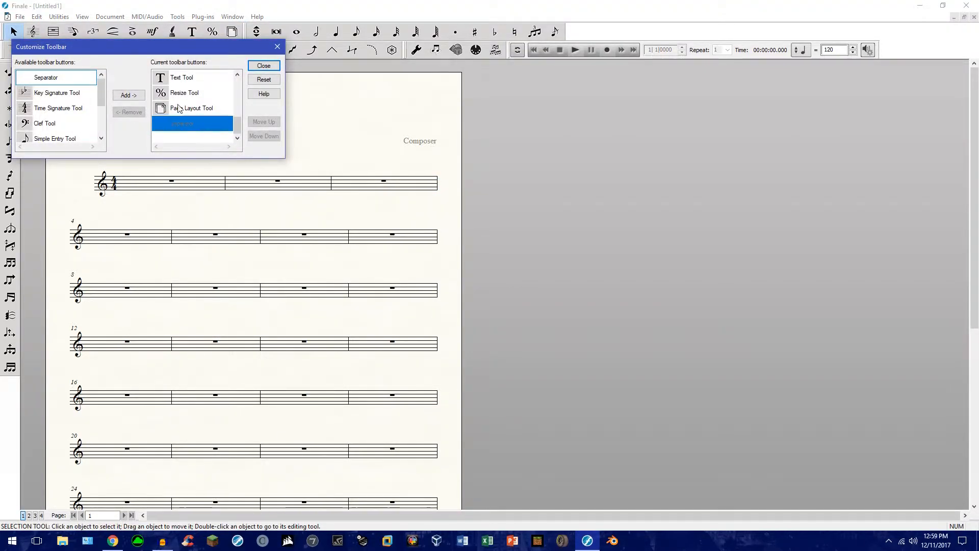
Select Resize Tool, browse the Available buttons list, then close Customize Toolbar
{"action": "left_click", "coordinate": [184, 93]}
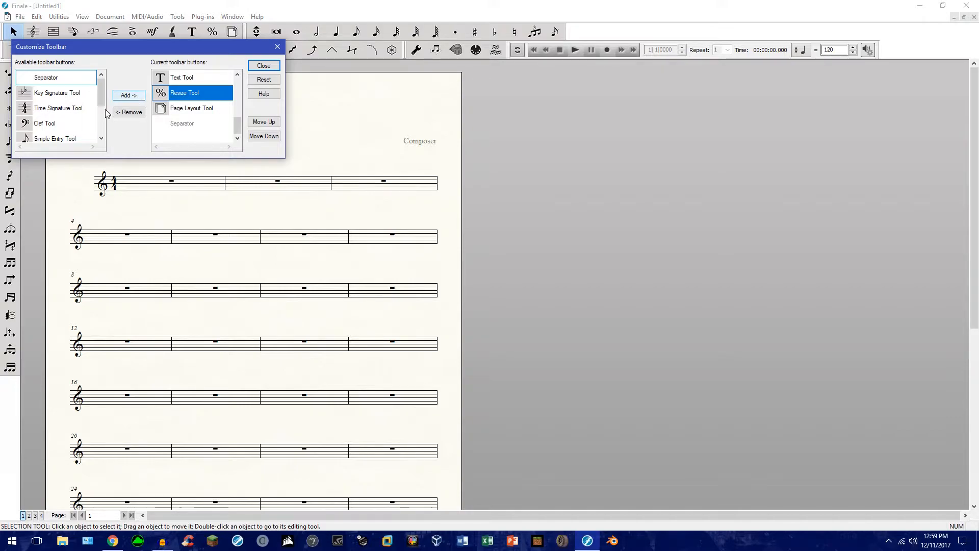
{"action": "scroll", "scroll_direction": "down", "scroll_amount": 3}
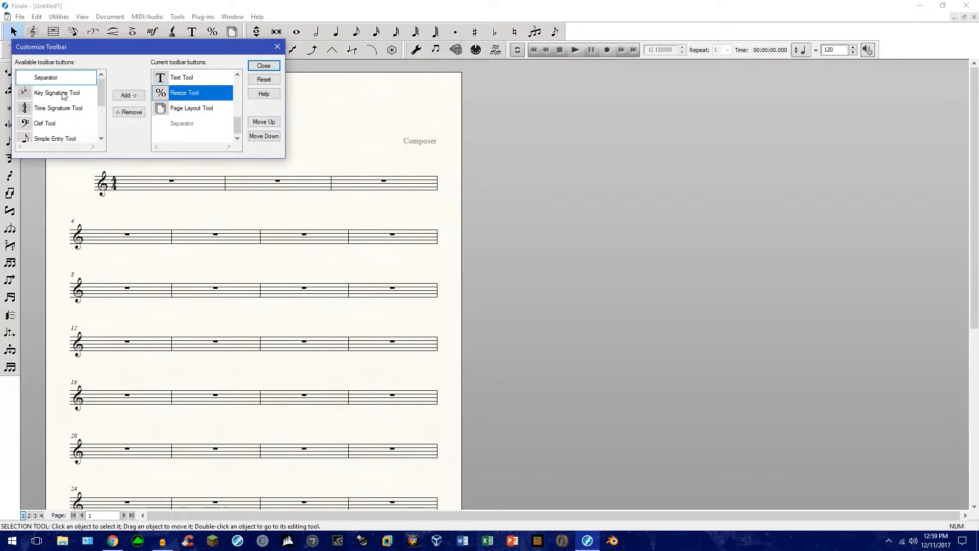
{"action": "scroll", "scroll_direction": "down", "scroll_amount": 3}
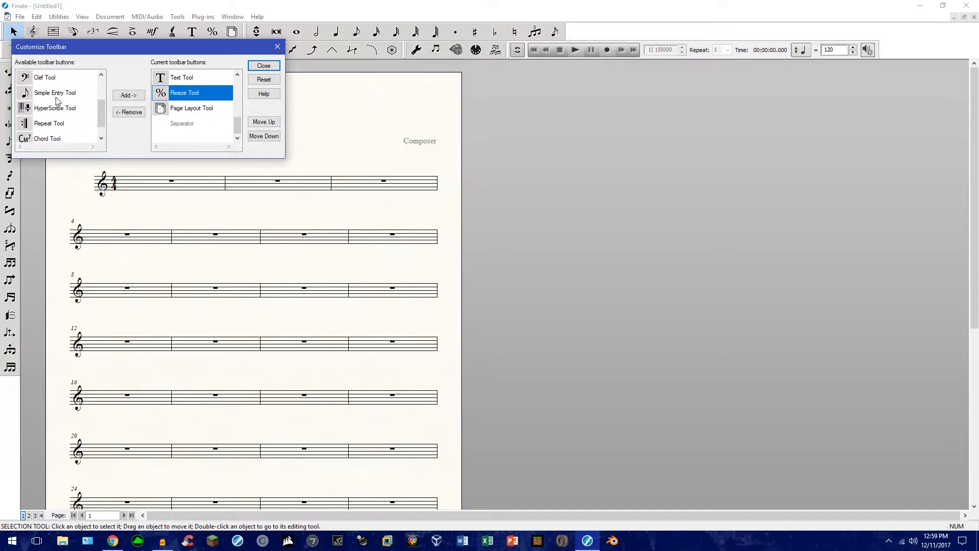
{"action": "mouse_move", "coordinate": [59, 107]}
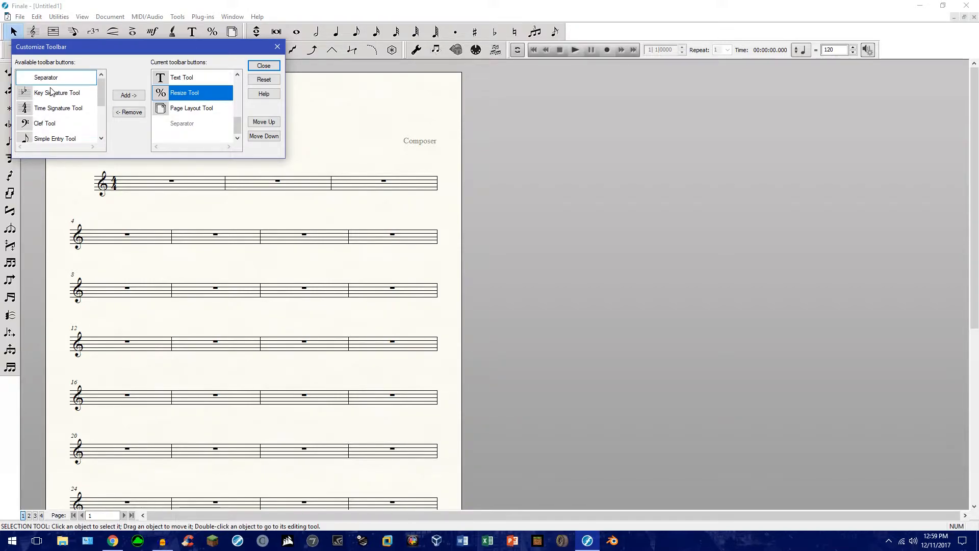
{"action": "mouse_move", "coordinate": [12, 33]}
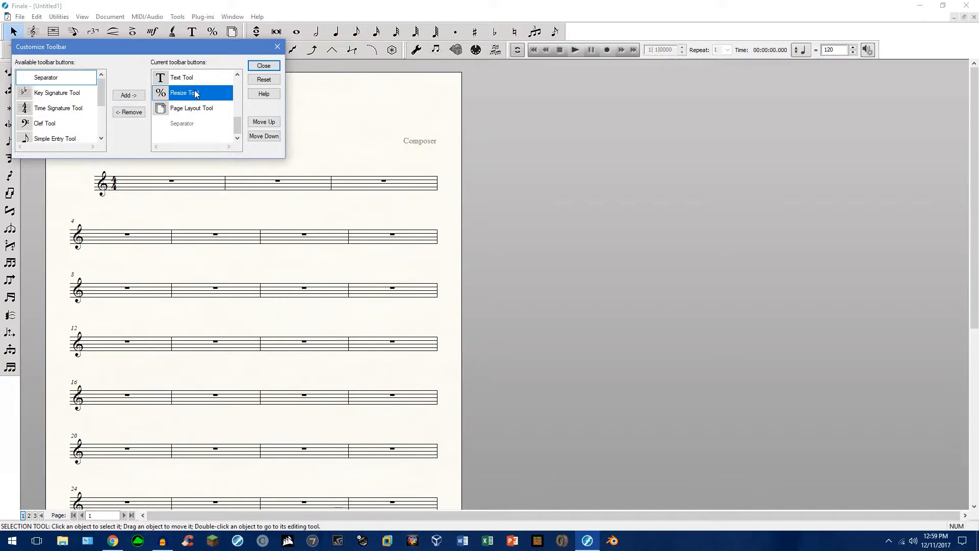
{"action": "left_click", "coordinate": [263, 65]}
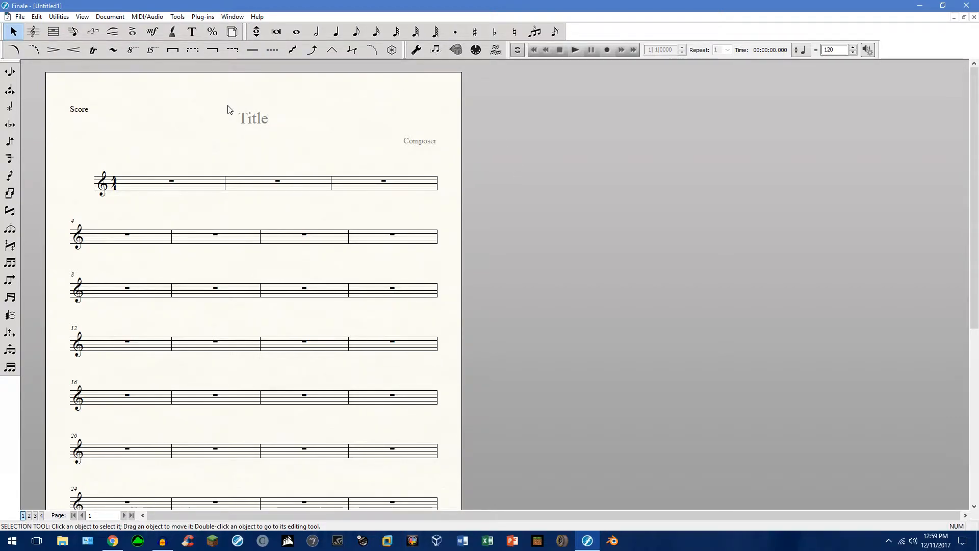
{"action": "mouse_move", "coordinate": [193, 220]}
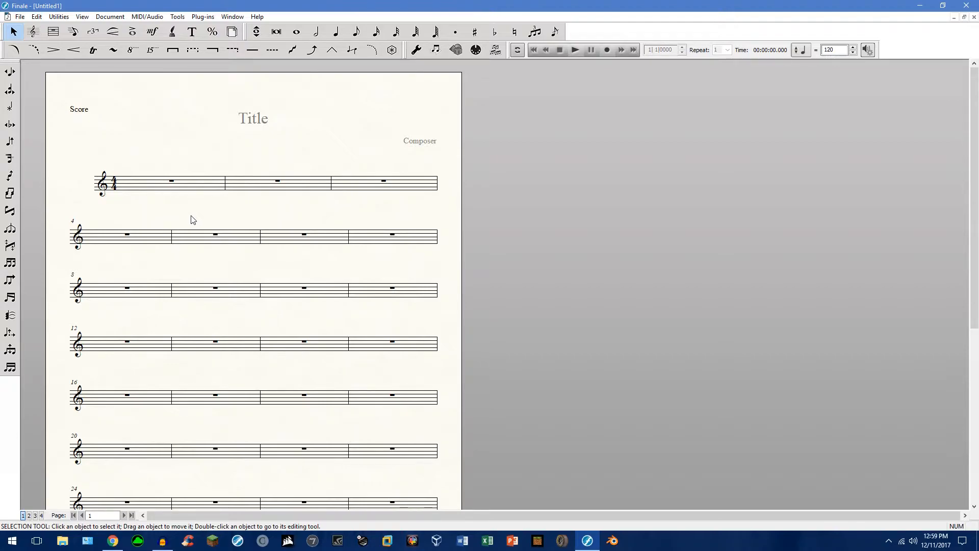
{"action": "mouse_move", "coordinate": [319, 164]}
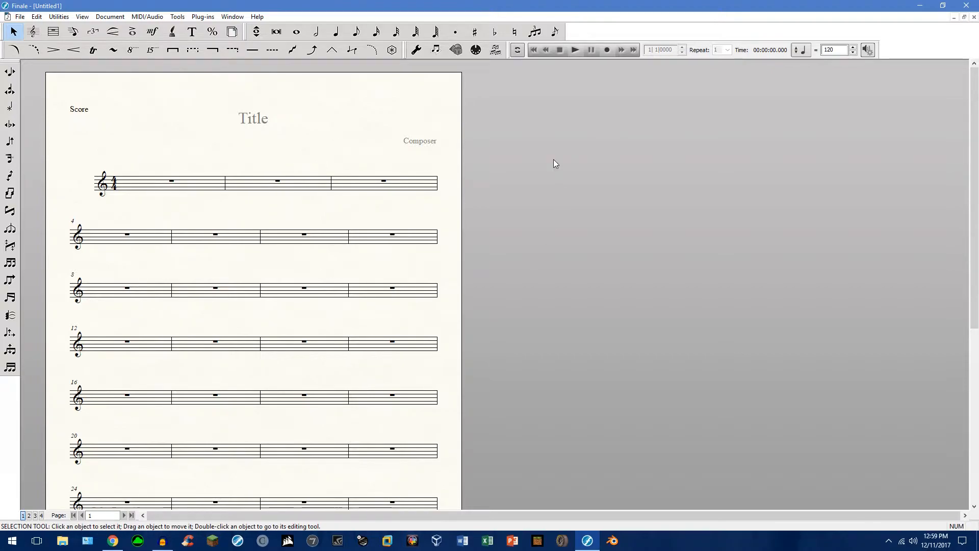
{"action": "mouse_move", "coordinate": [354, 142]}
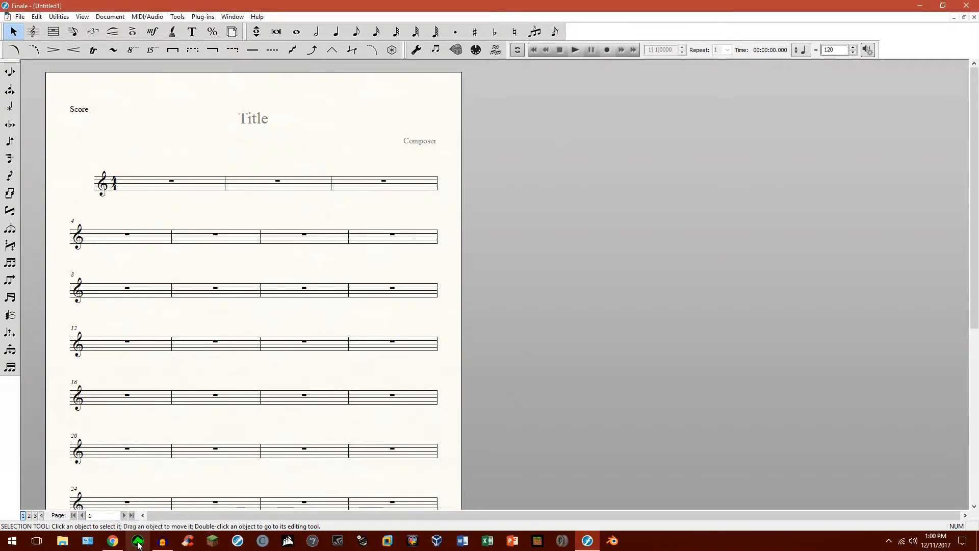
{"action": "mouse_move", "coordinate": [137, 544]}
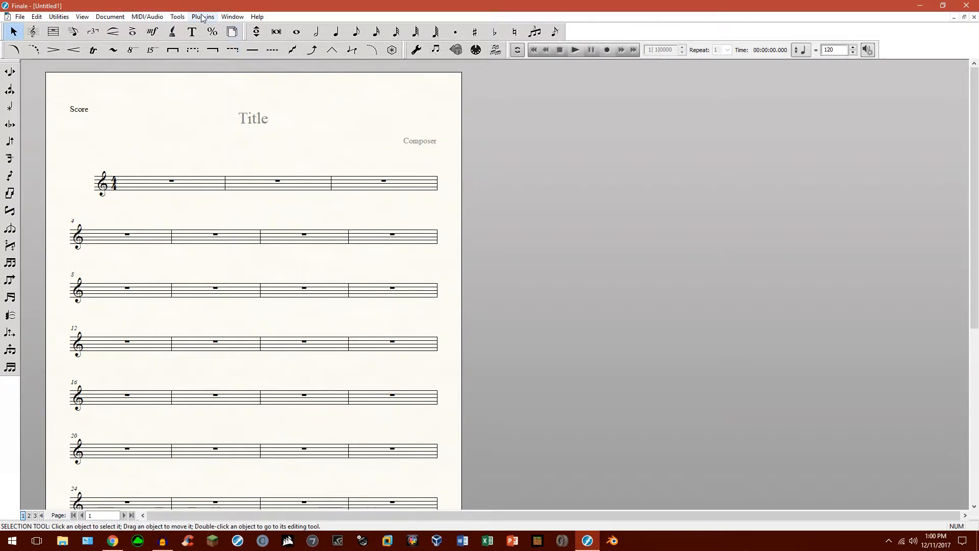
Reopen TG Tools Menu Shortcuts from the Plug-ins menu to review the assigned shortcuts
{"action": "left_click", "coordinate": [202, 17]}
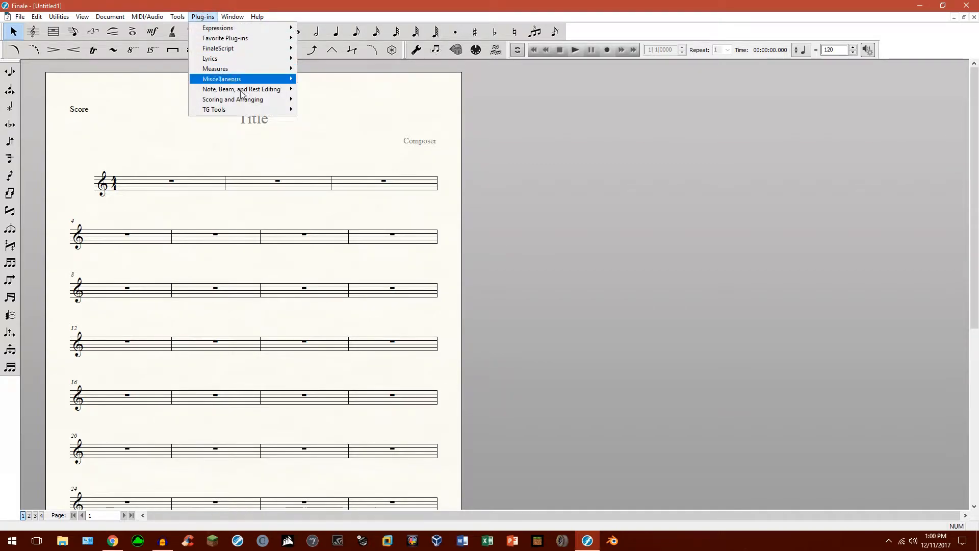
{"action": "mouse_move", "coordinate": [214, 109]}
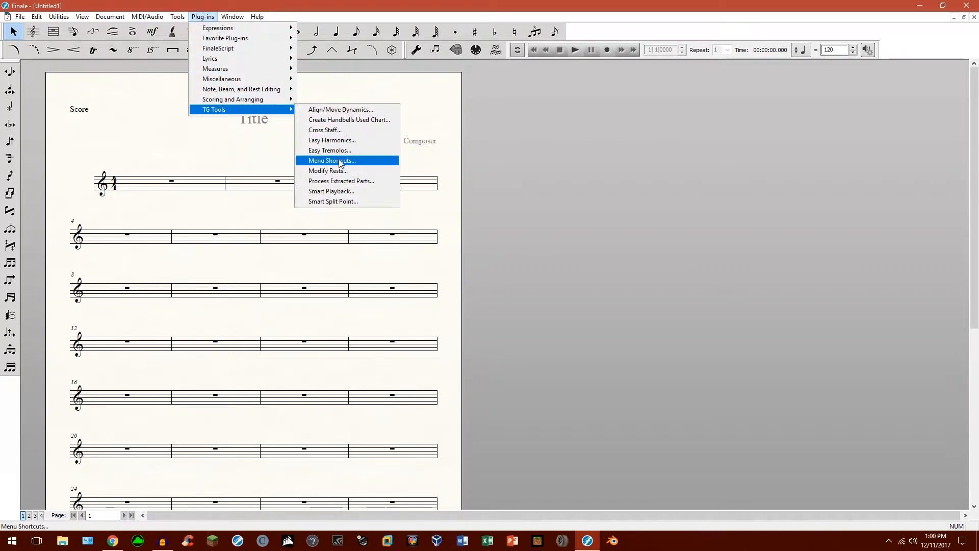
{"action": "left_click", "coordinate": [331, 160]}
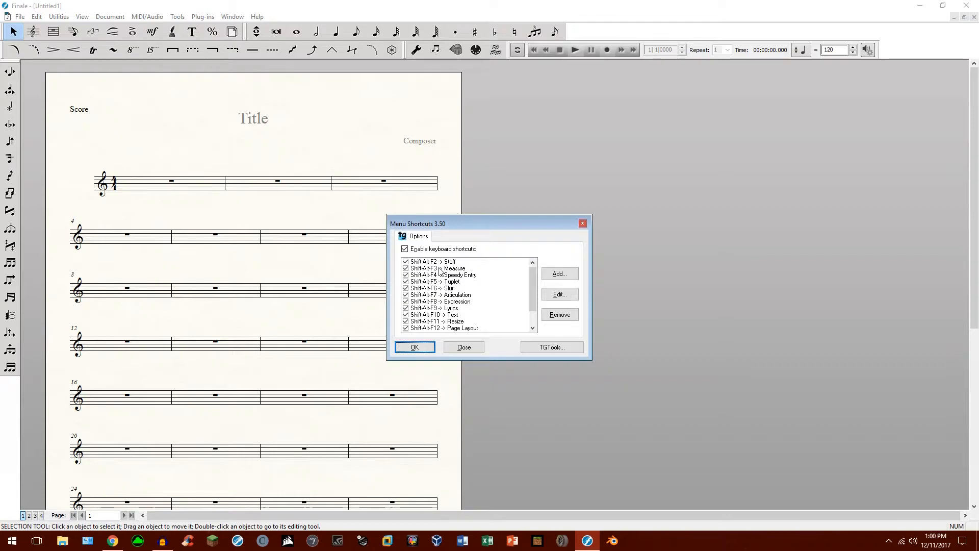
{"action": "mouse_move", "coordinate": [416, 268]}
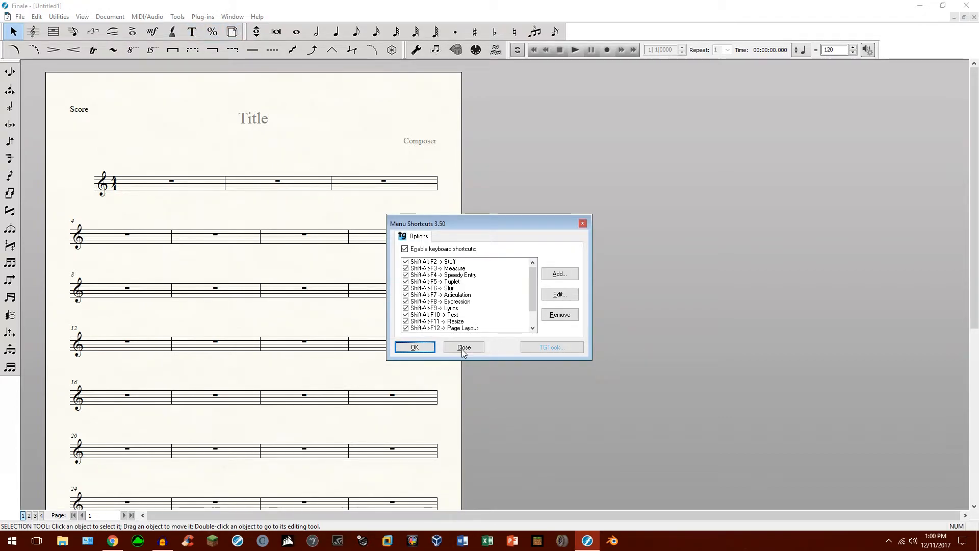
Inspect the F2 key's Keyboard Function rebind to Shift+Alt+F2 and its assignment types, then return to the layout
{"action": "left_click", "coordinate": [463, 347]}
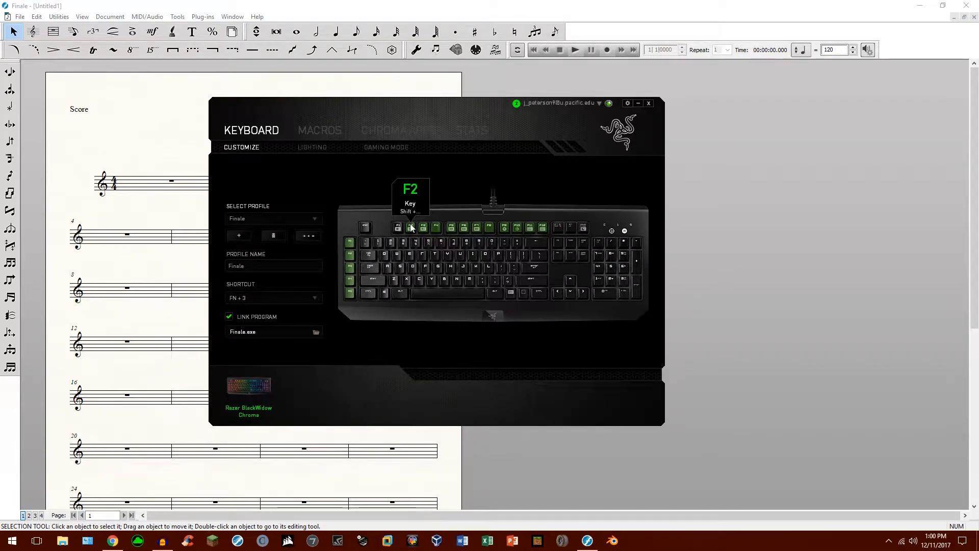
{"action": "left_click", "coordinate": [410, 228]}
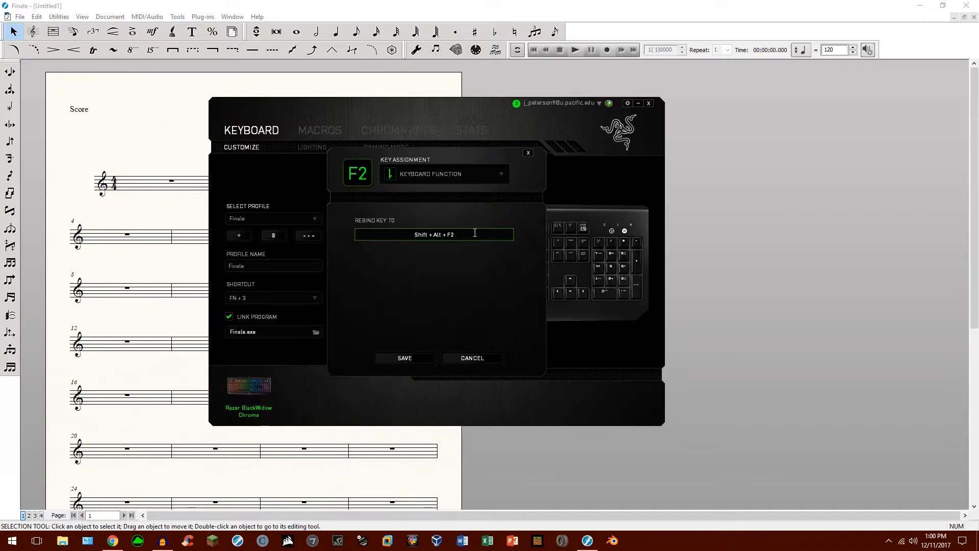
{"action": "mouse_move", "coordinate": [470, 235]}
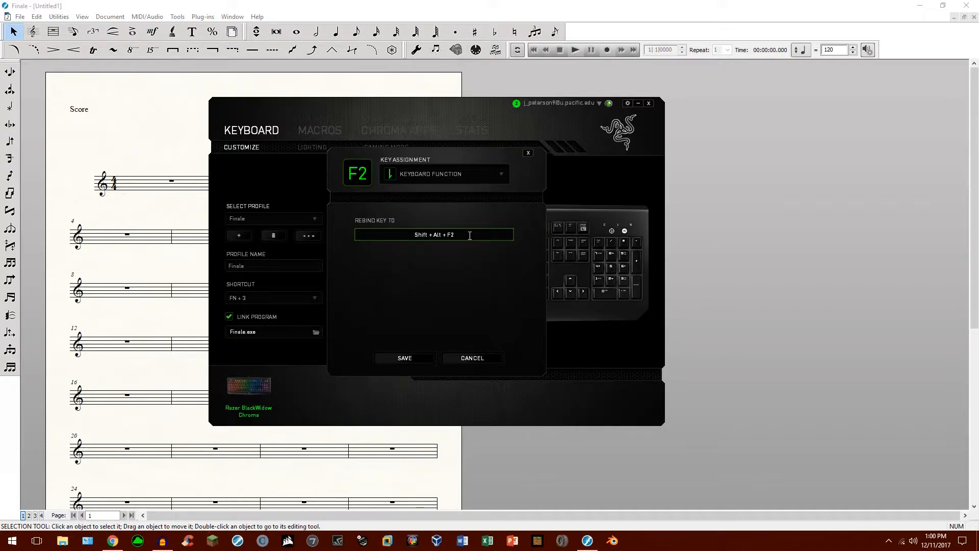
{"action": "mouse_move", "coordinate": [27, 88]}
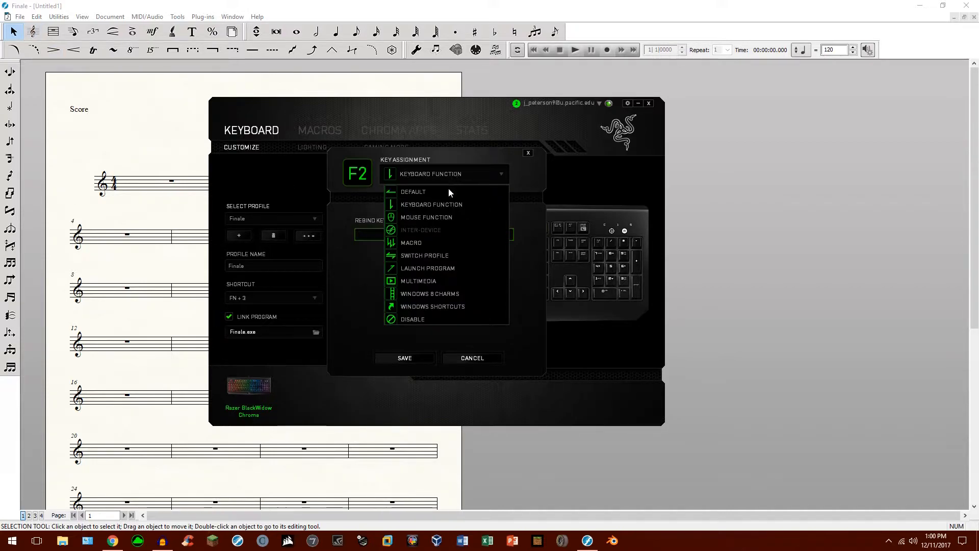
{"action": "left_click", "coordinate": [432, 204]}
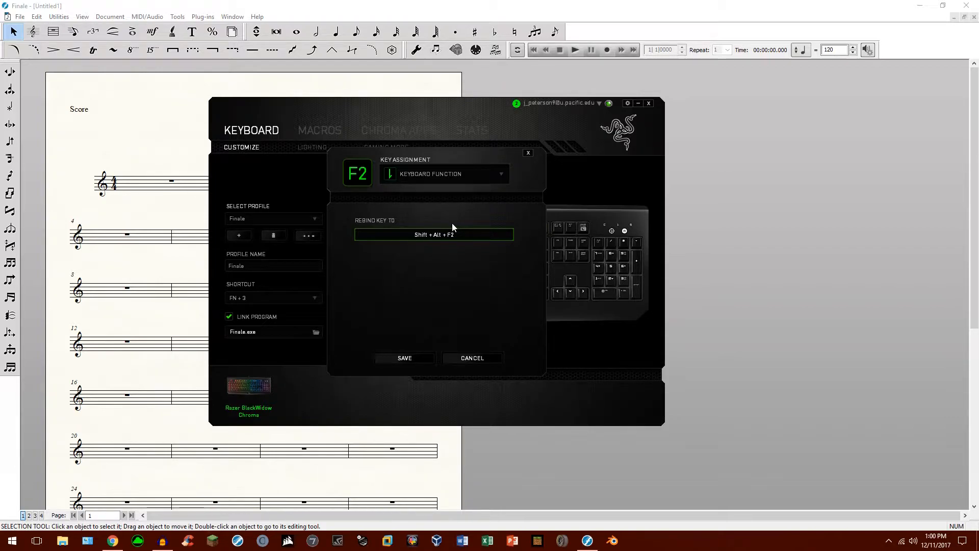
{"action": "left_click", "coordinate": [472, 358]}
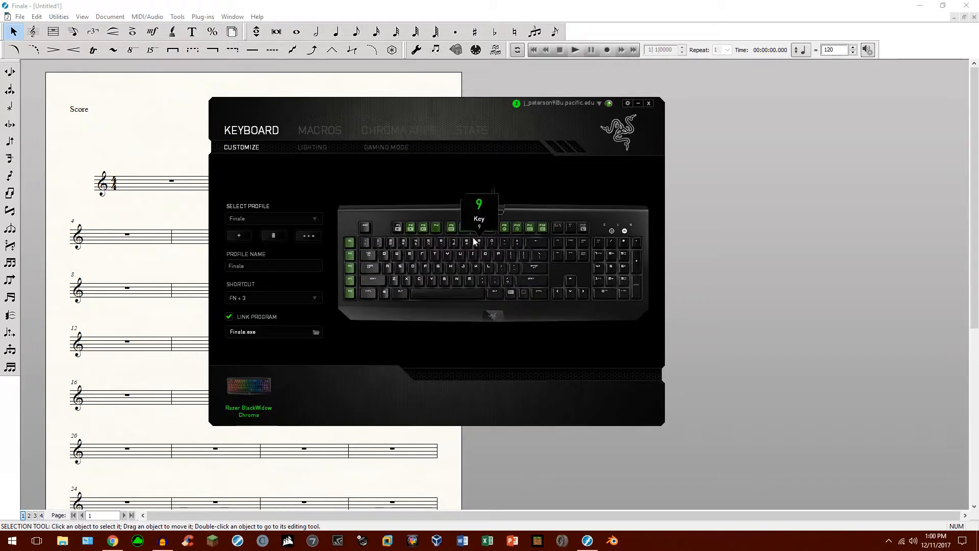
{"action": "mouse_move", "coordinate": [543, 239]}
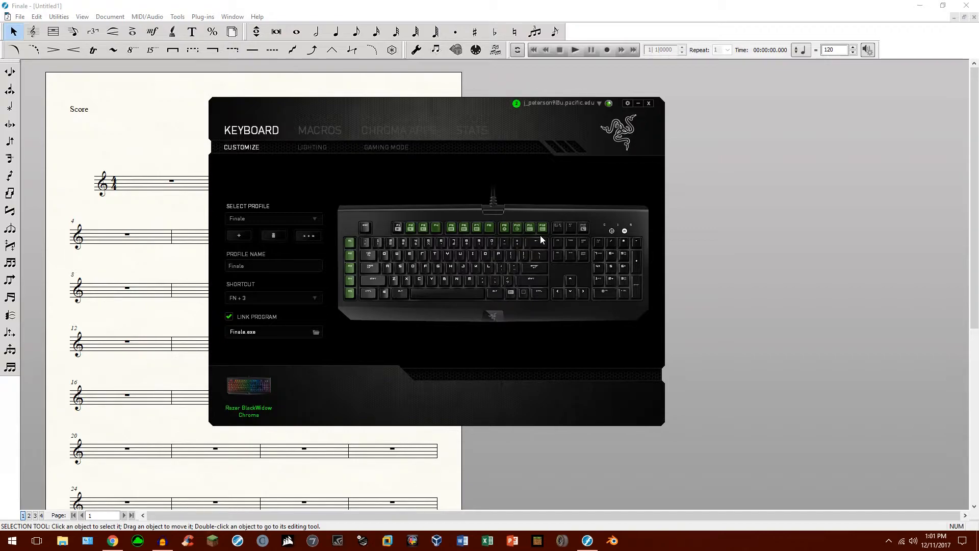
{"action": "mouse_move", "coordinate": [350, 239]}
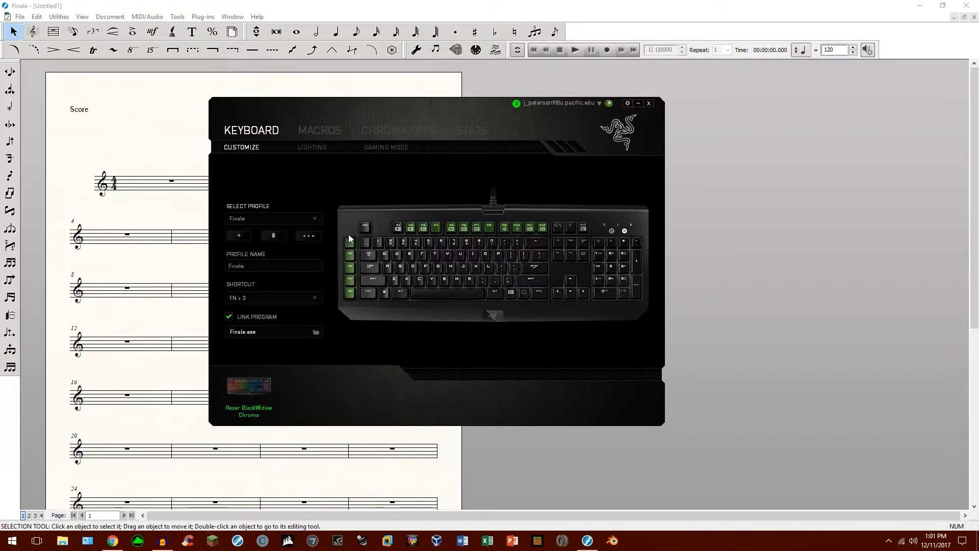
{"action": "mouse_move", "coordinate": [350, 243]}
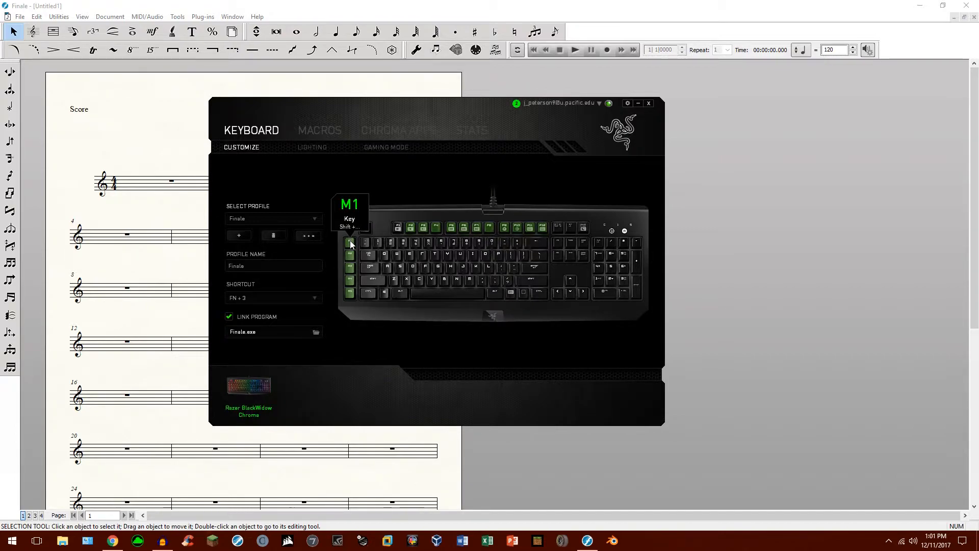
{"action": "mouse_move", "coordinate": [357, 304]}
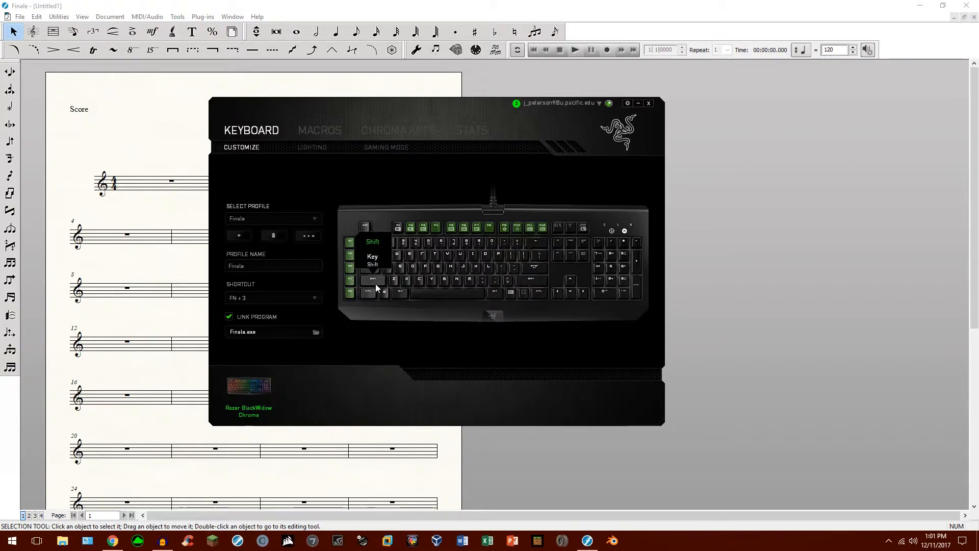
{"action": "mouse_move", "coordinate": [356, 218]}
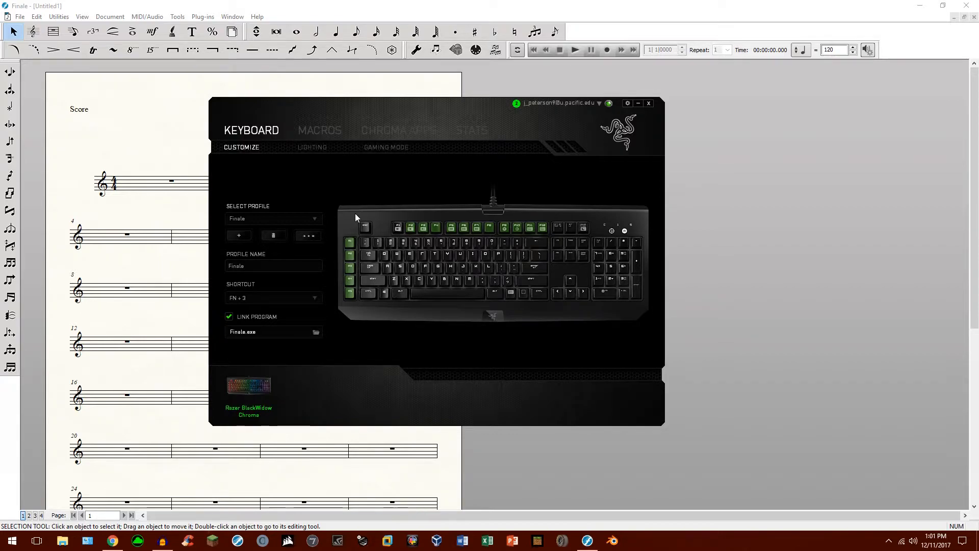
{"action": "mouse_move", "coordinate": [361, 218]}
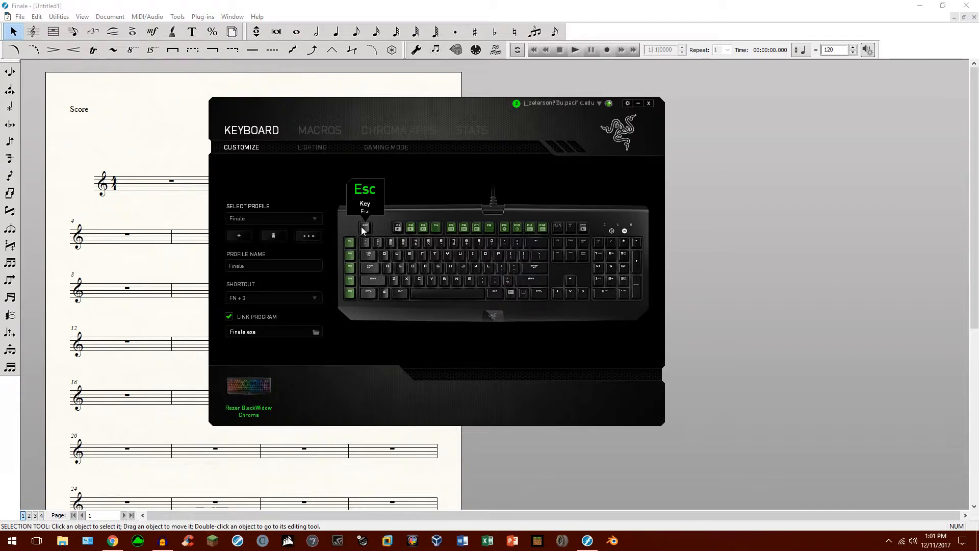
{"action": "mouse_move", "coordinate": [373, 219]}
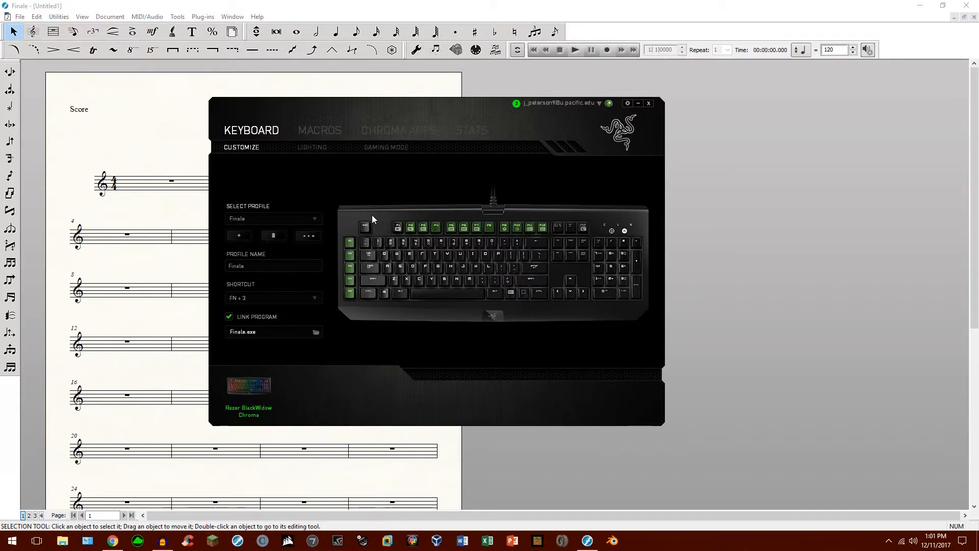
{"action": "mouse_move", "coordinate": [382, 219]}
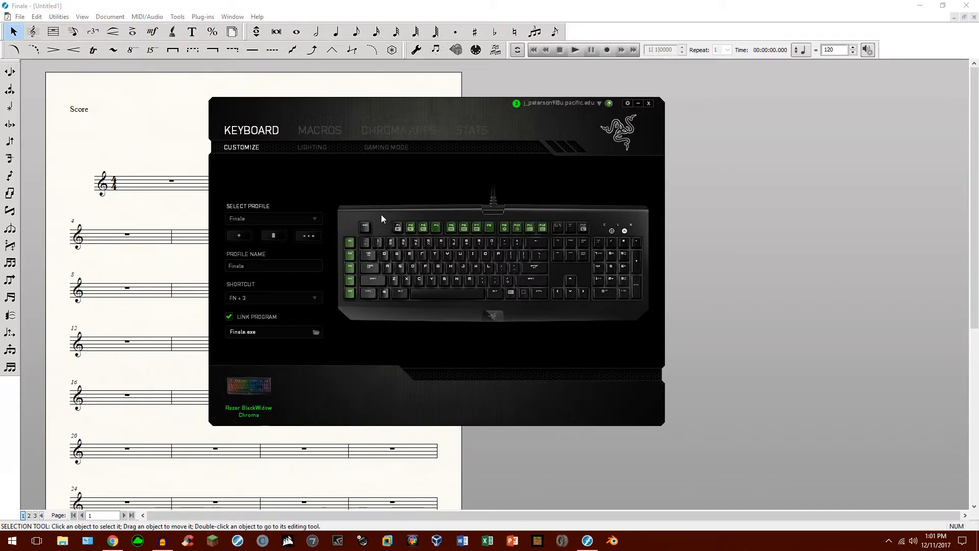
{"action": "mouse_move", "coordinate": [350, 242]}
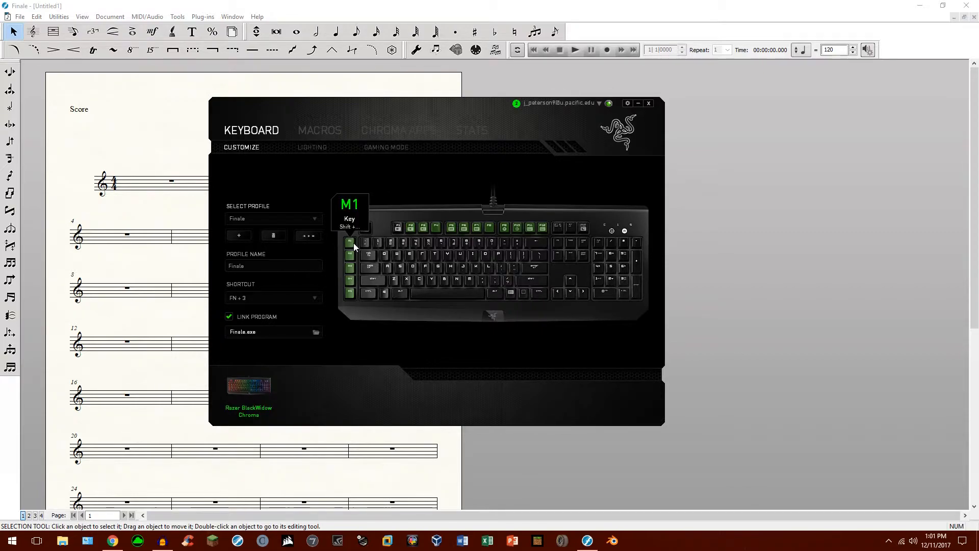
{"action": "left_click", "coordinate": [349, 242]}
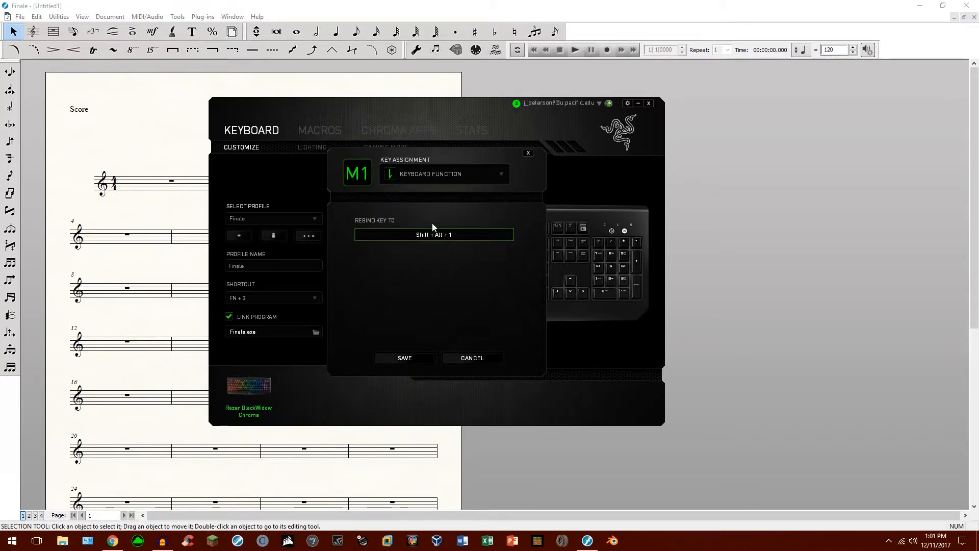
{"action": "mouse_move", "coordinate": [434, 296]}
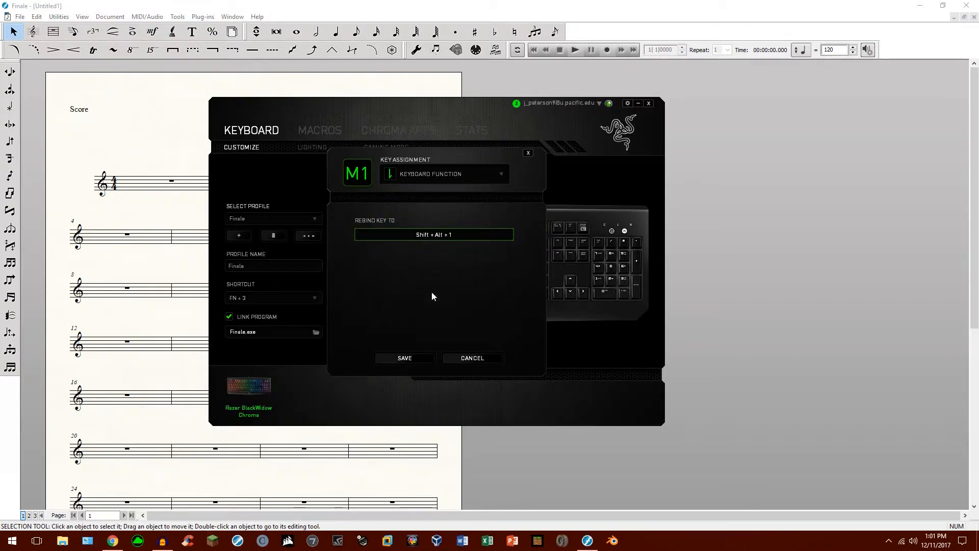
{"action": "left_click", "coordinate": [404, 357]}
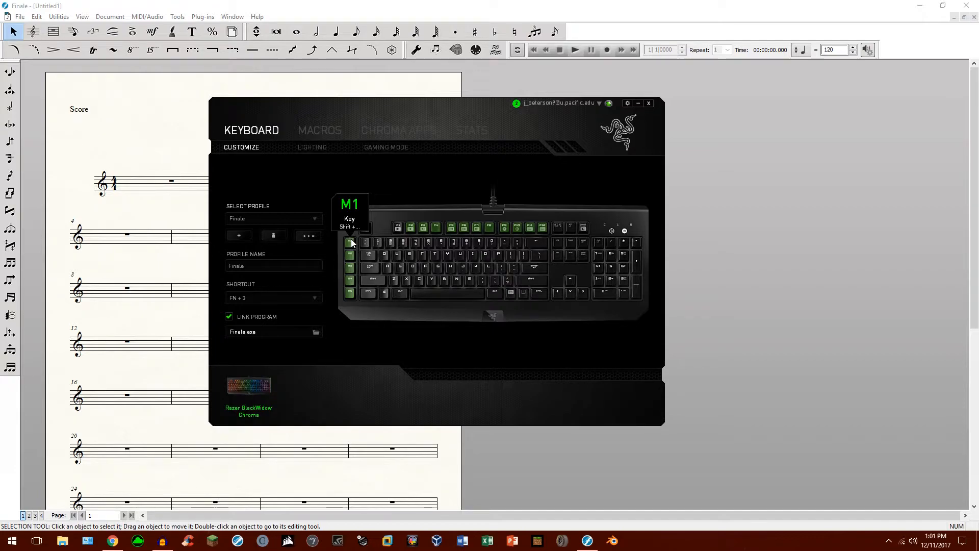
{"action": "mouse_move", "coordinate": [352, 269]}
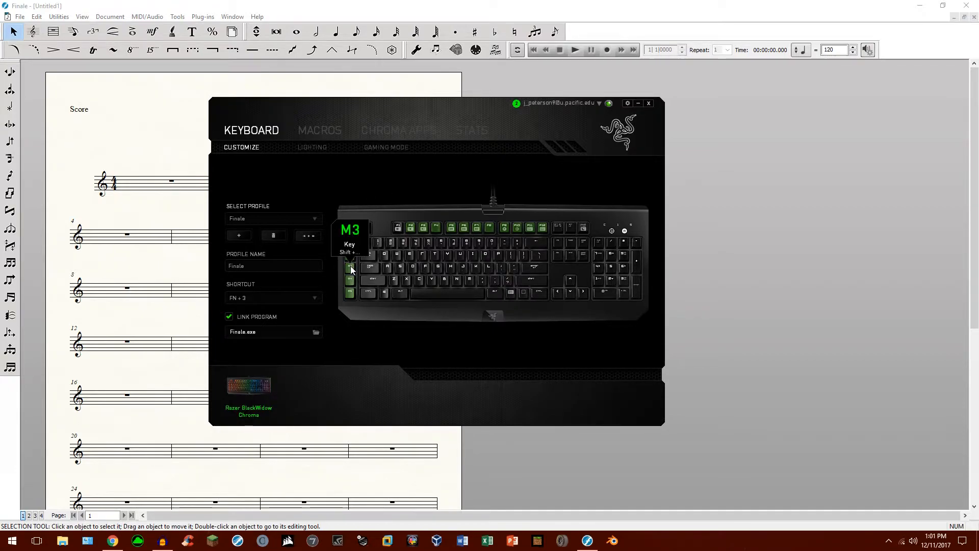
{"action": "mouse_move", "coordinate": [352, 273]}
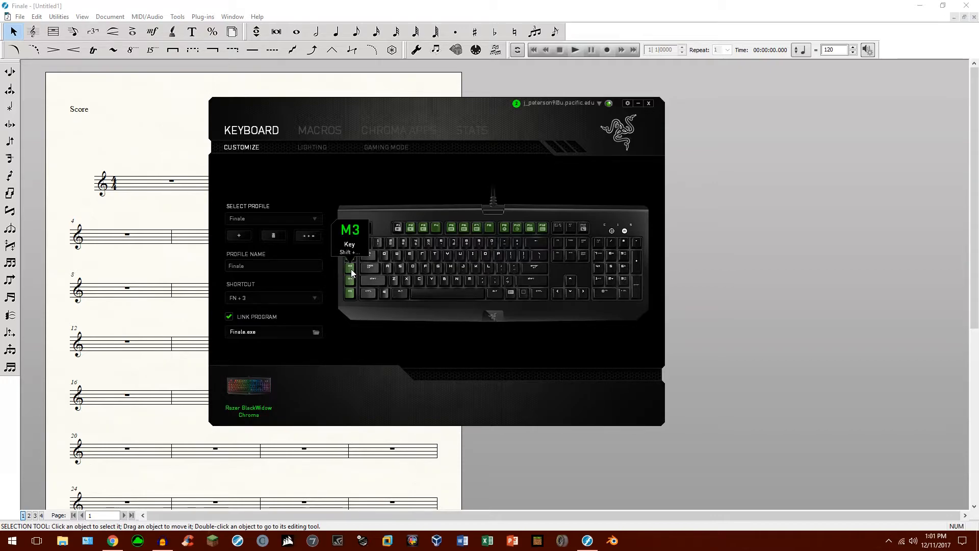
{"action": "mouse_move", "coordinate": [350, 280]}
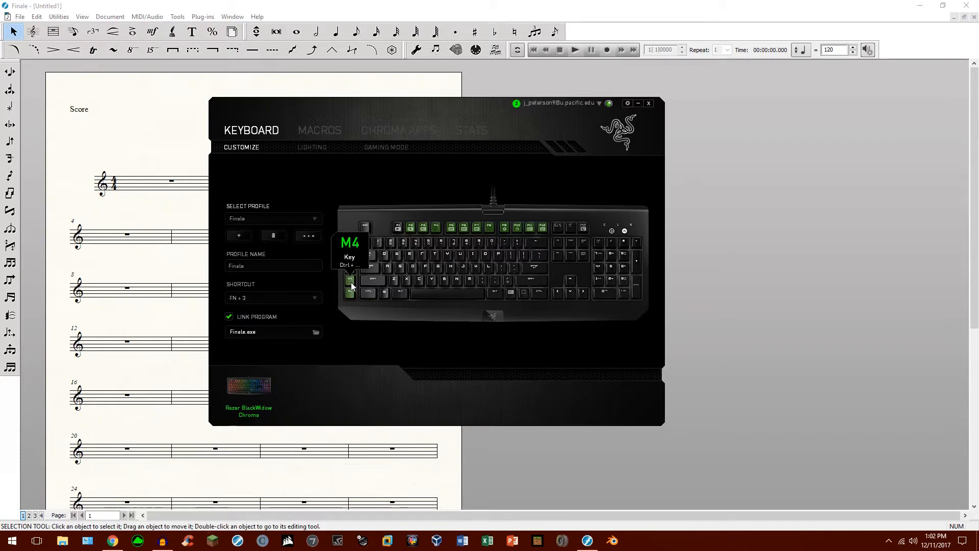
{"action": "mouse_move", "coordinate": [475, 318]}
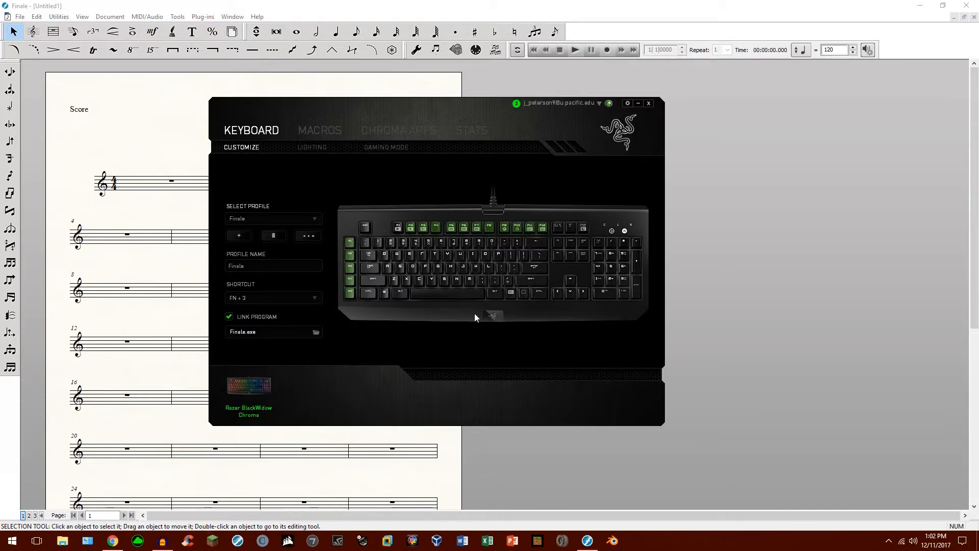
{"action": "mouse_move", "coordinate": [456, 298]}
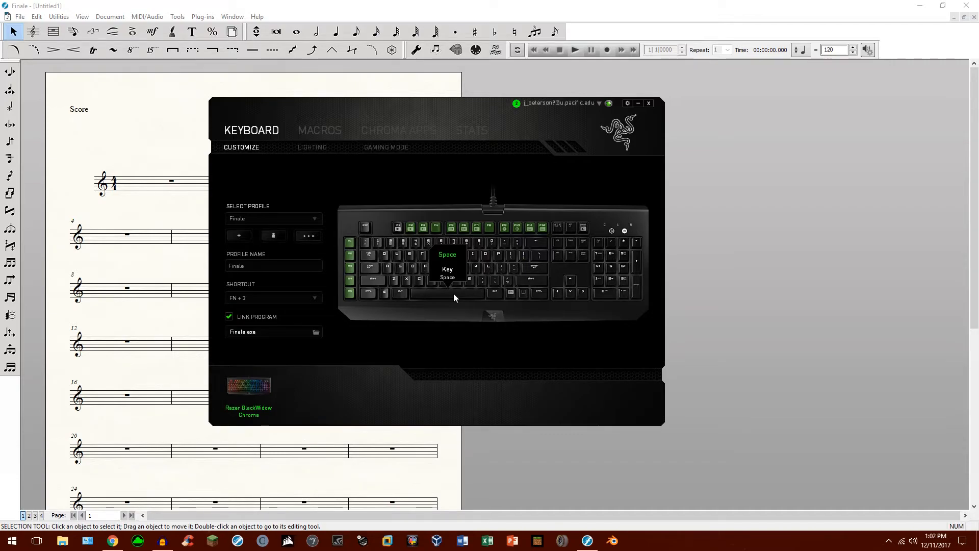
{"action": "mouse_move", "coordinate": [443, 297]}
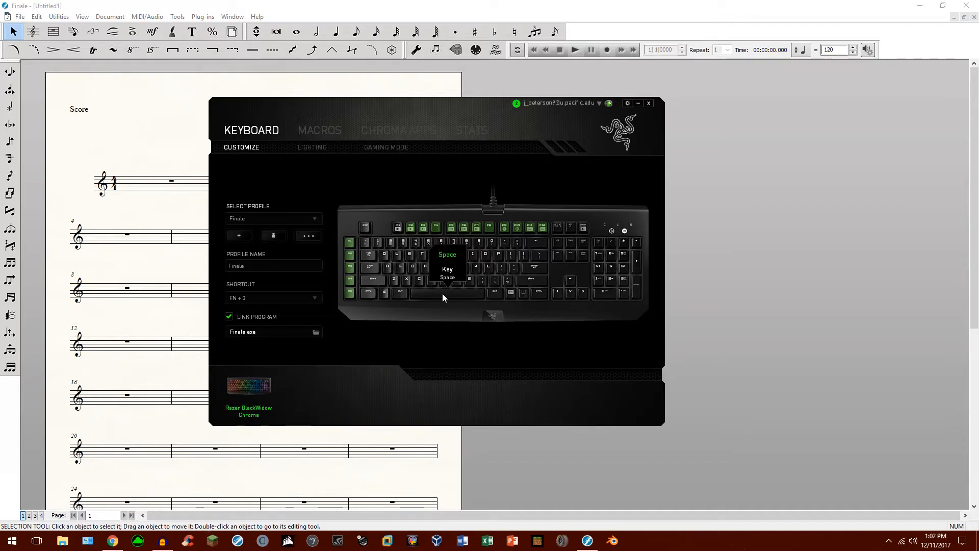
{"action": "mouse_move", "coordinate": [453, 298]}
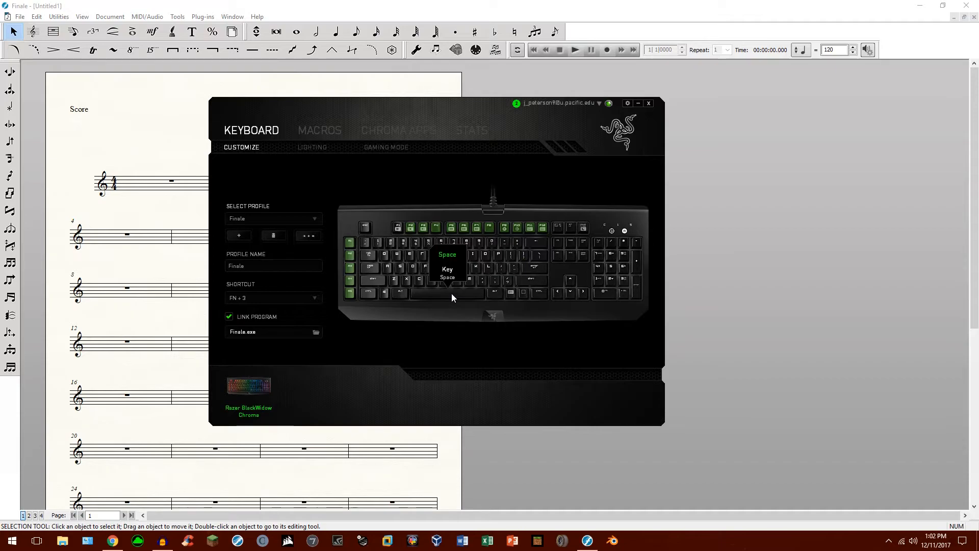
{"action": "mouse_move", "coordinate": [455, 297]}
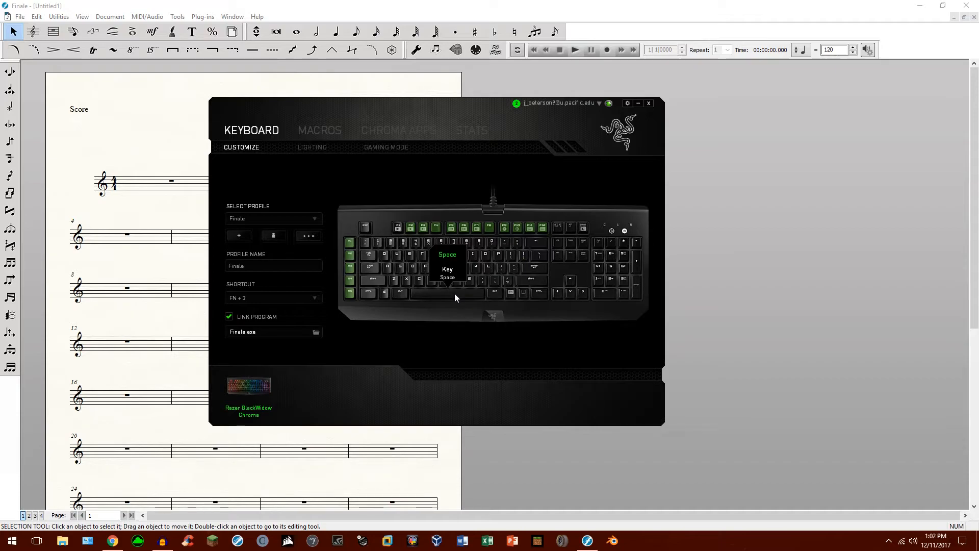
{"action": "mouse_move", "coordinate": [444, 296]}
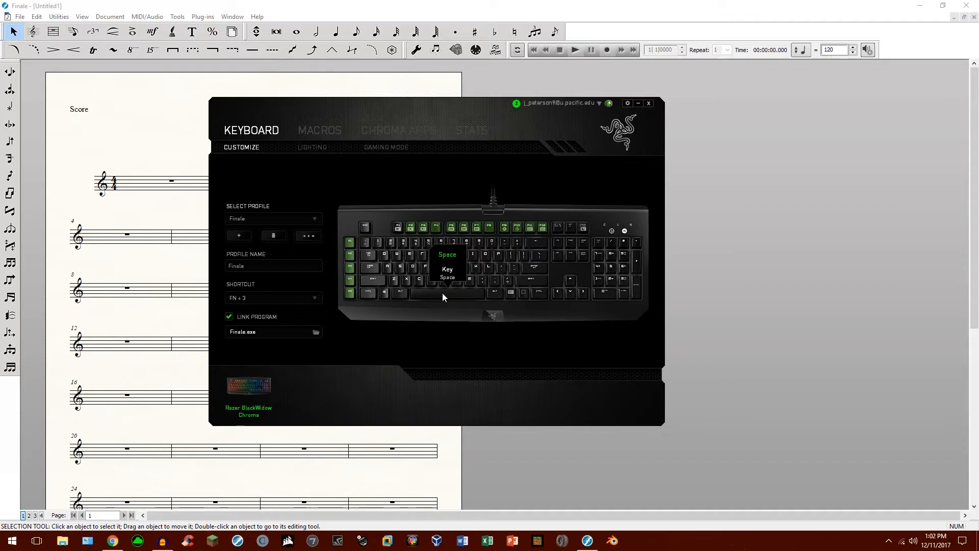
{"action": "mouse_move", "coordinate": [439, 187]}
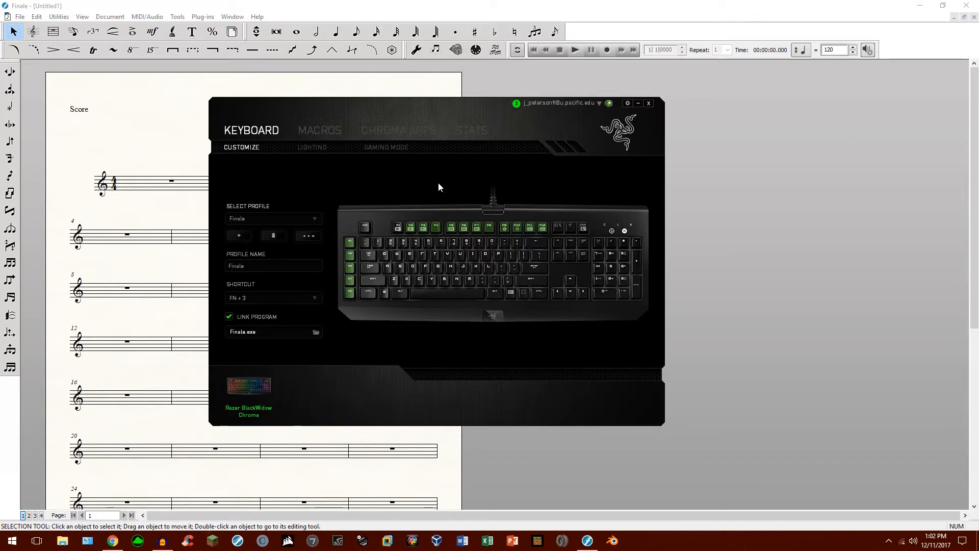
{"action": "mouse_move", "coordinate": [448, 117]}
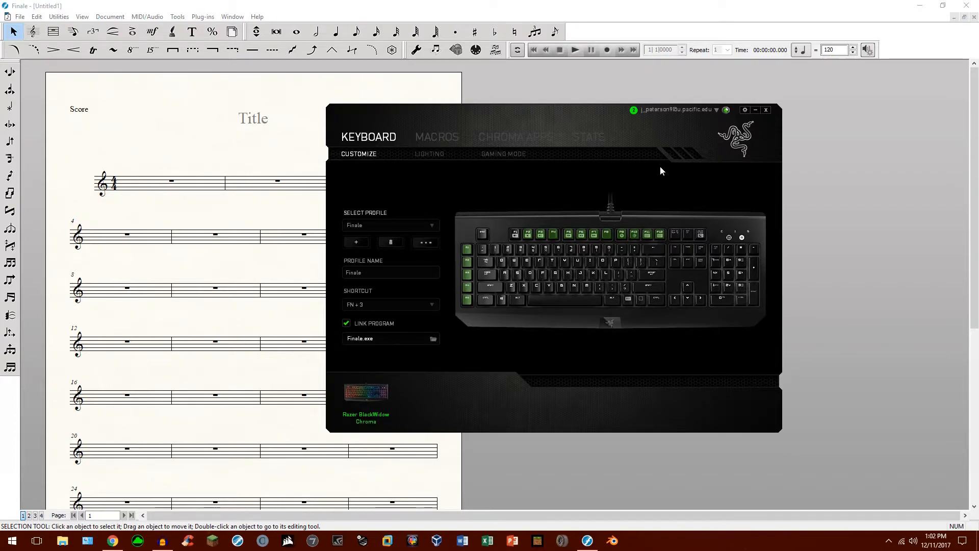
{"action": "mouse_move", "coordinate": [668, 188]}
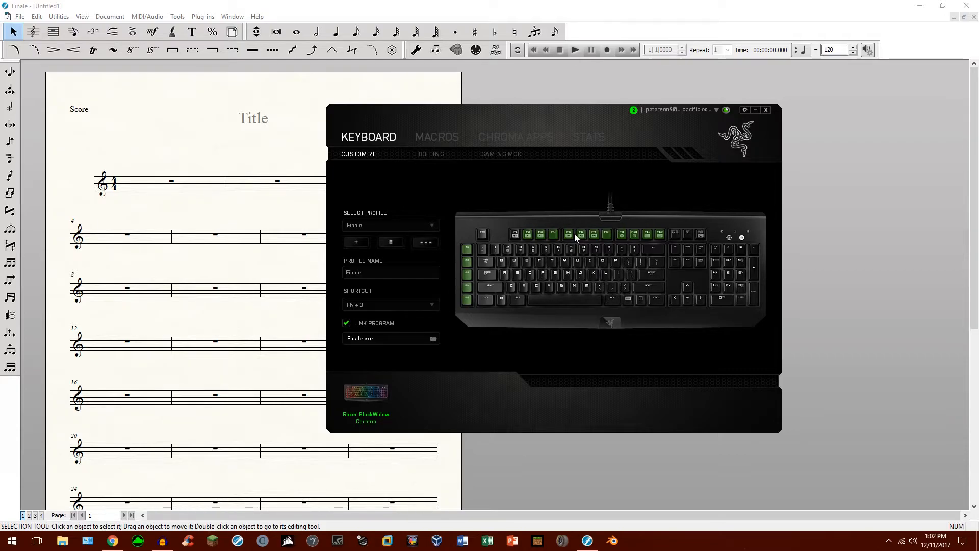
{"action": "mouse_move", "coordinate": [480, 128]}
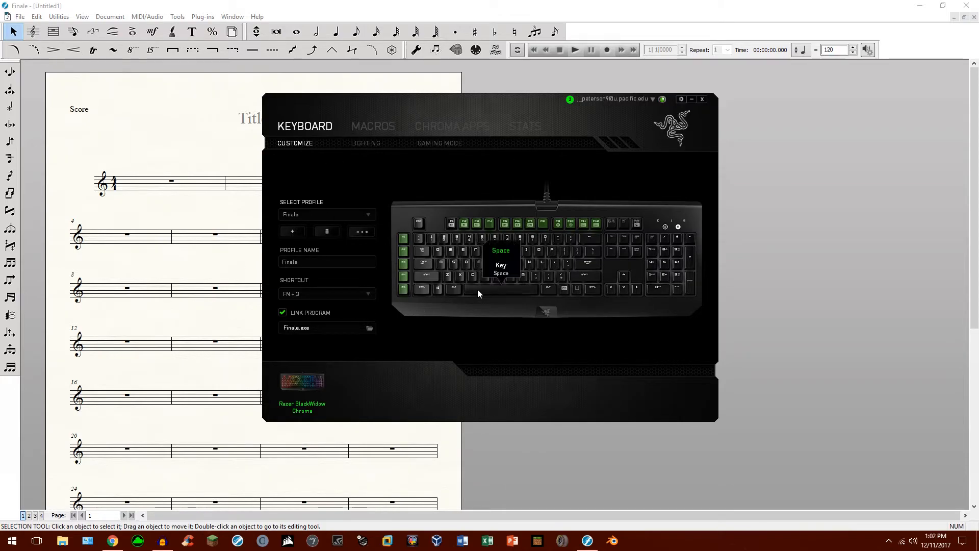
{"action": "mouse_move", "coordinate": [447, 196]}
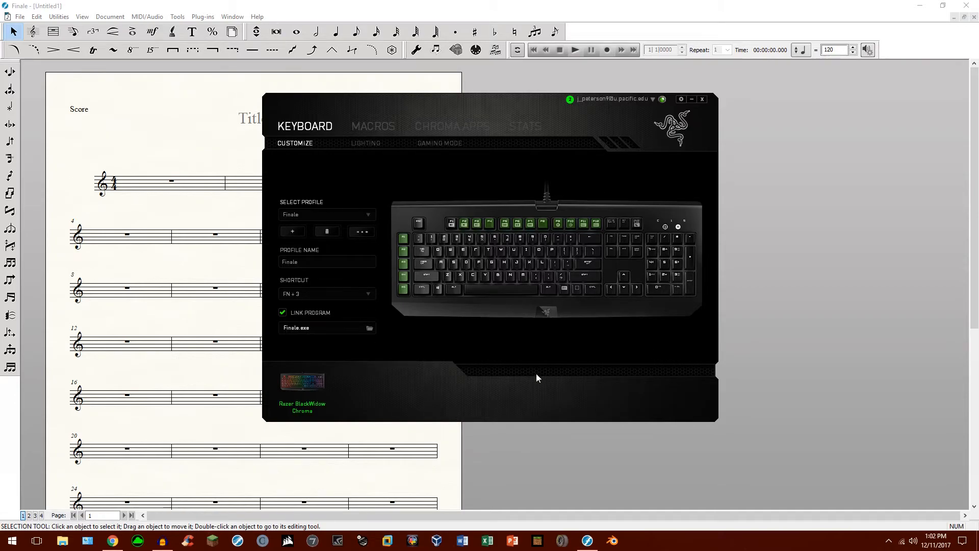
{"action": "mouse_move", "coordinate": [701, 116]}
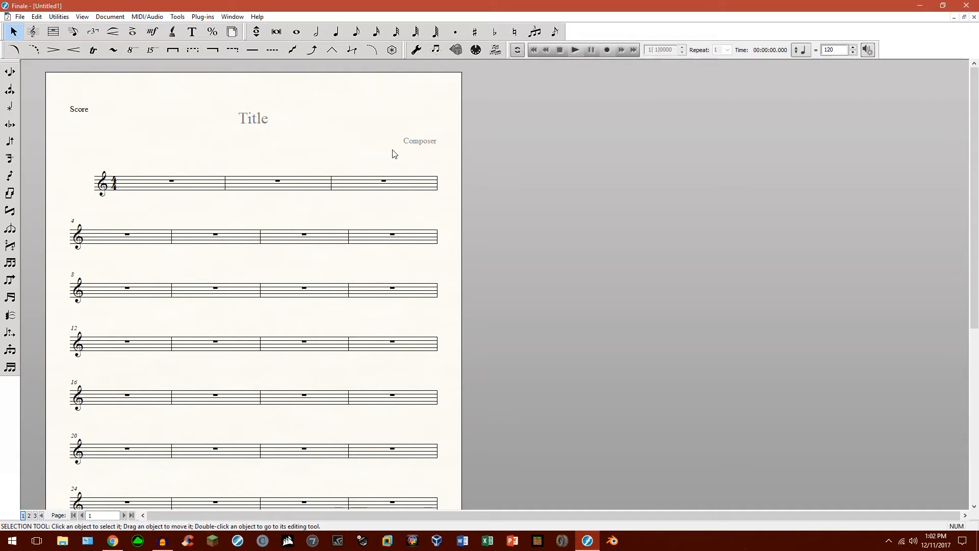
Cycle via macro keys through Speedy Entry, Text, Articulation, ending back on the Text tool
{"action": "left_click", "coordinate": [74, 32]}
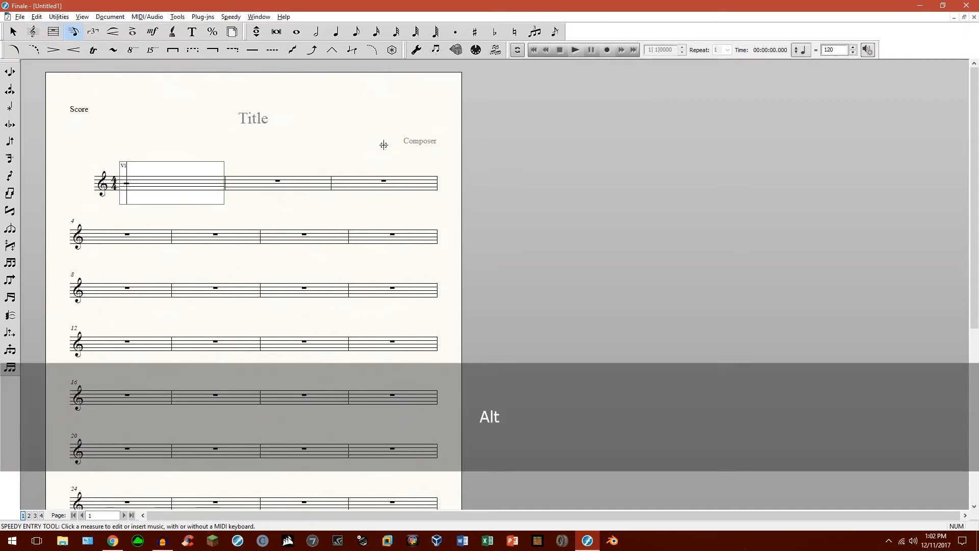
{"action": "left_click", "coordinate": [192, 32]}
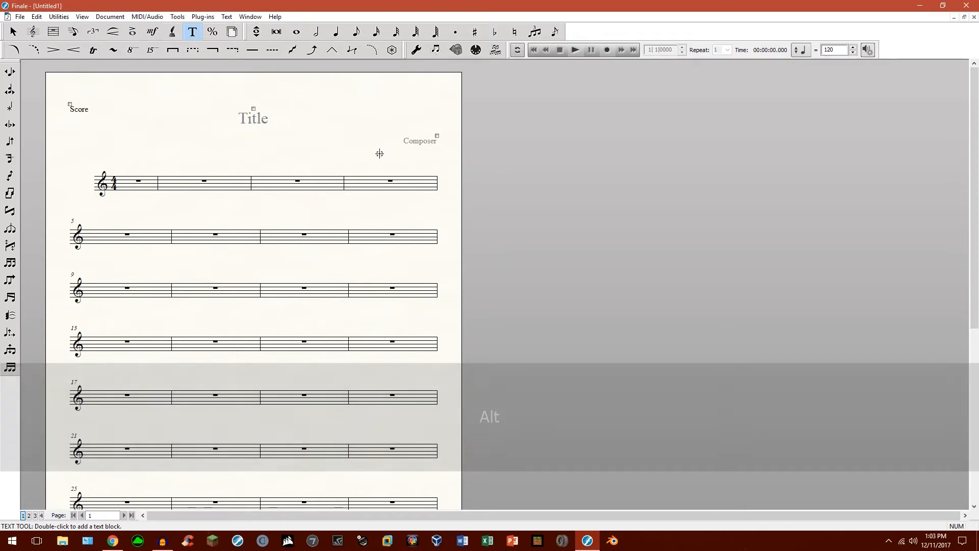
{"action": "left_click", "coordinate": [133, 31]}
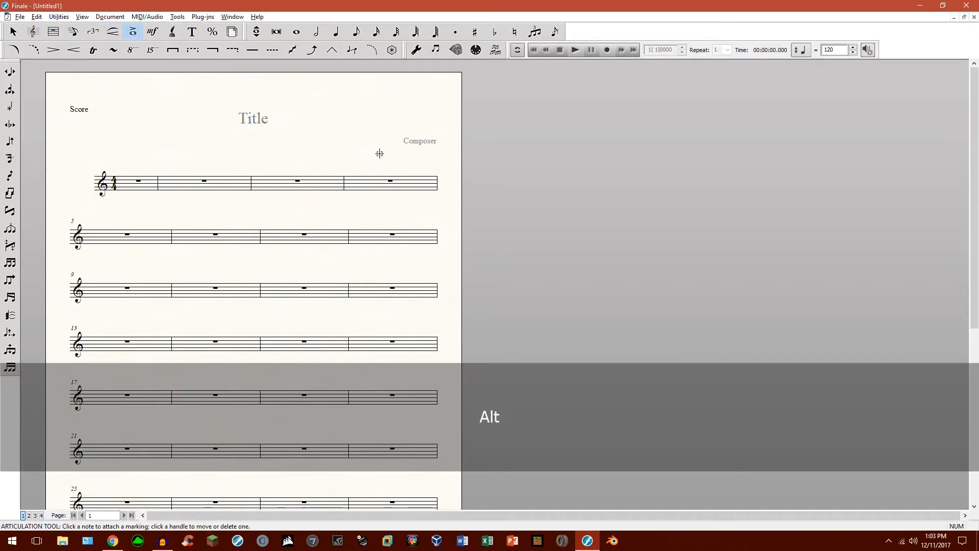
{"action": "left_click", "coordinate": [191, 32]}
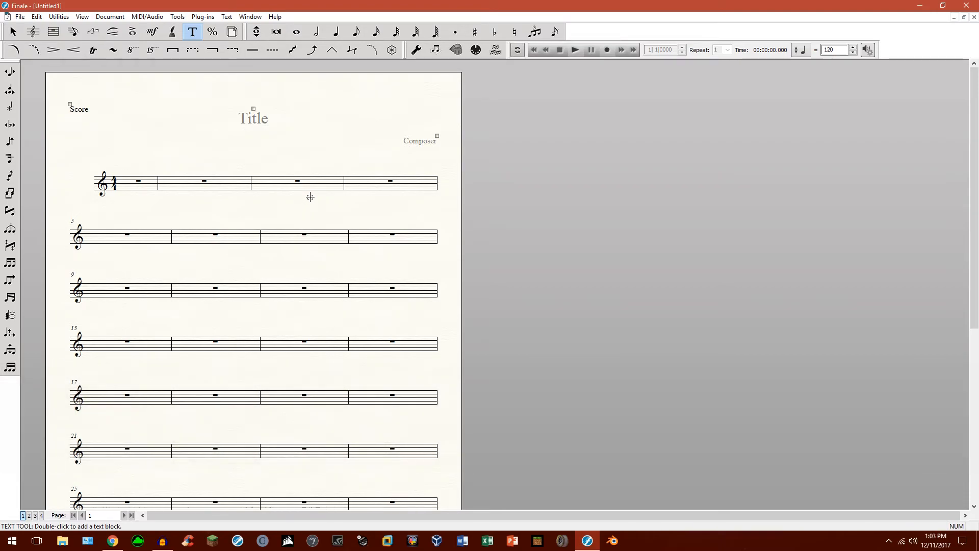
{"action": "mouse_move", "coordinate": [330, 173]}
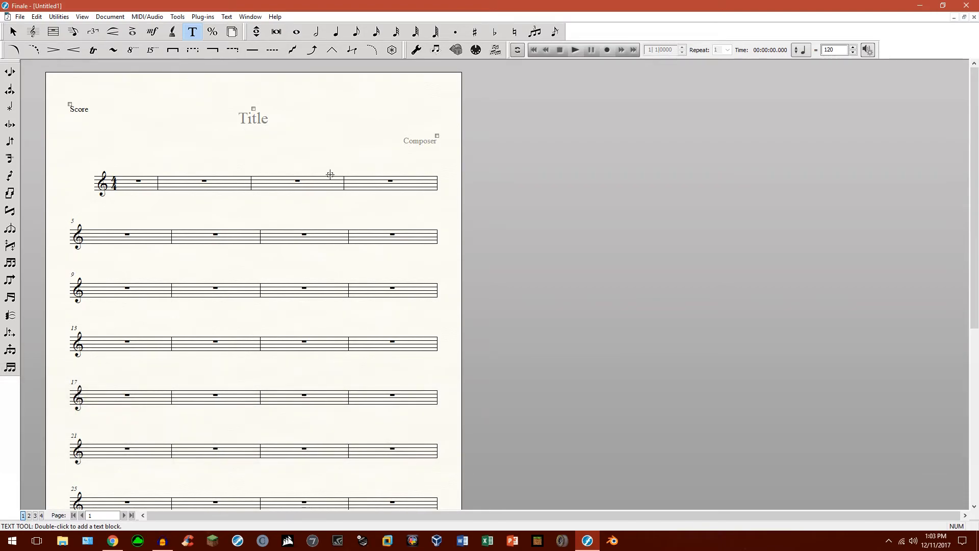